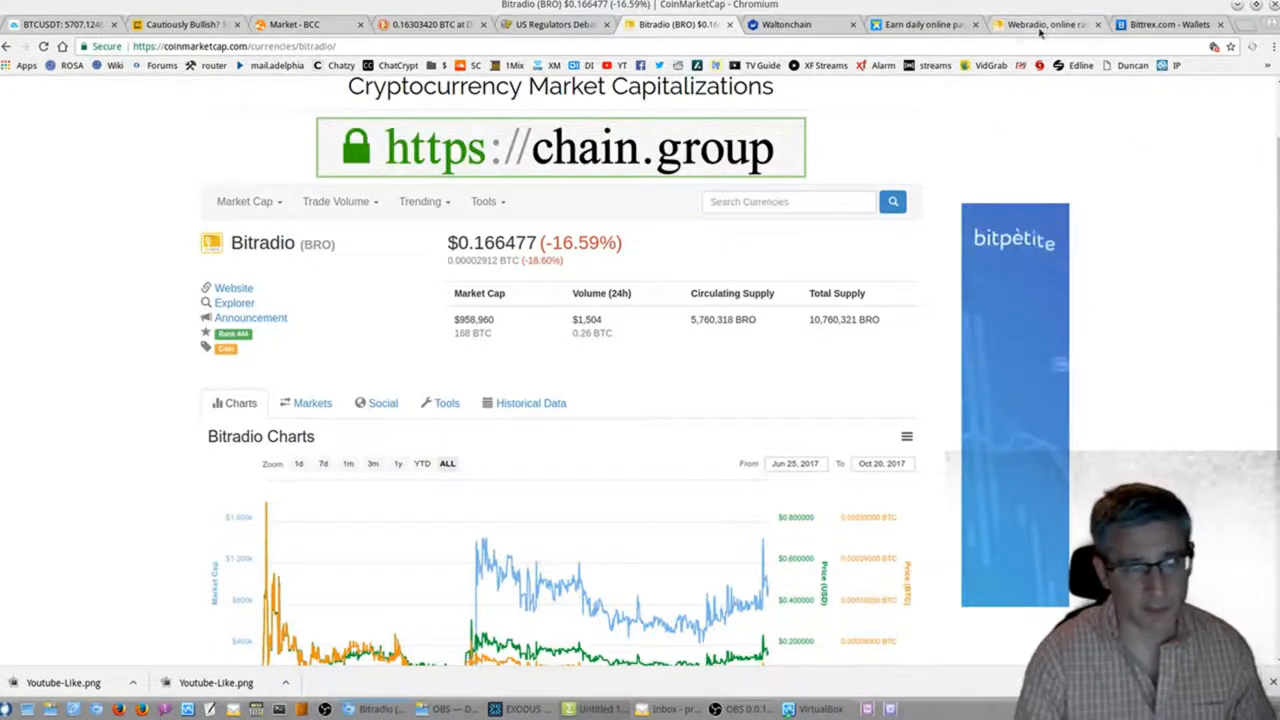
Switch from the CoinMarketCap Bitradio chart to the Bitrad.io homepage tab.
left_click(1044, 24)
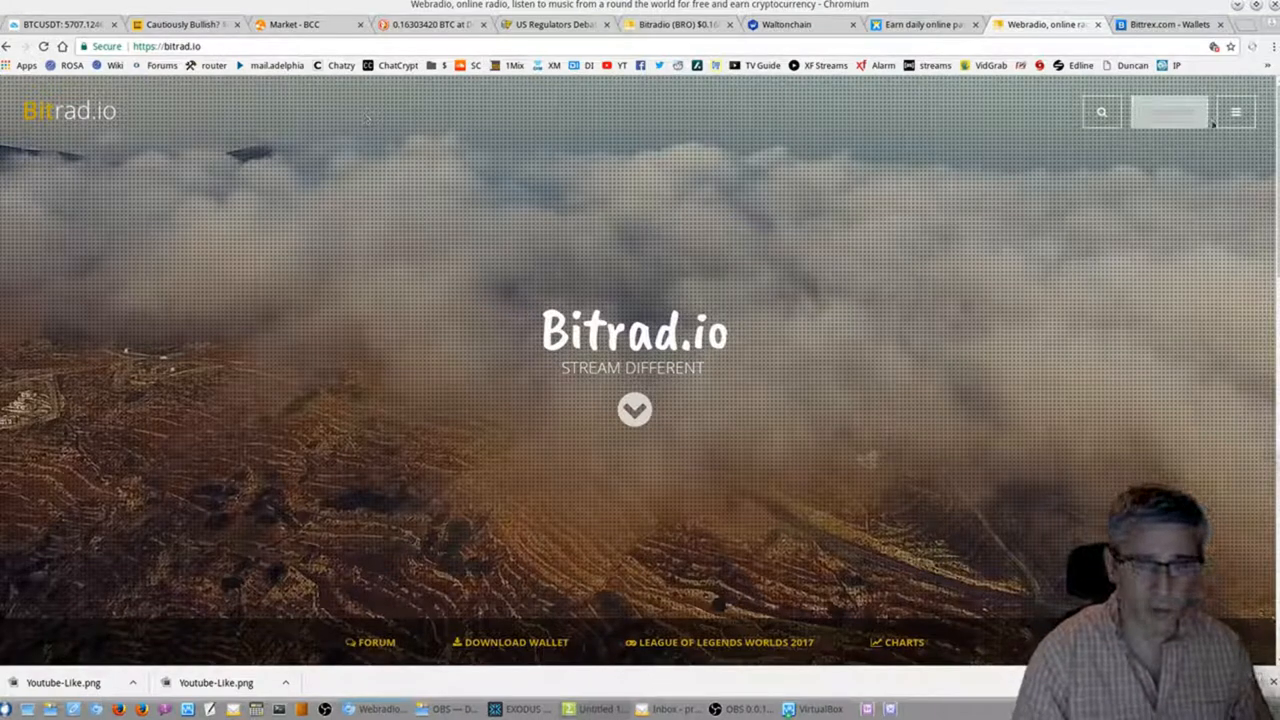
Reach the Download Wallet section listing Windows, Mac, Debian and Raspbian builds.
scroll("down", 3)
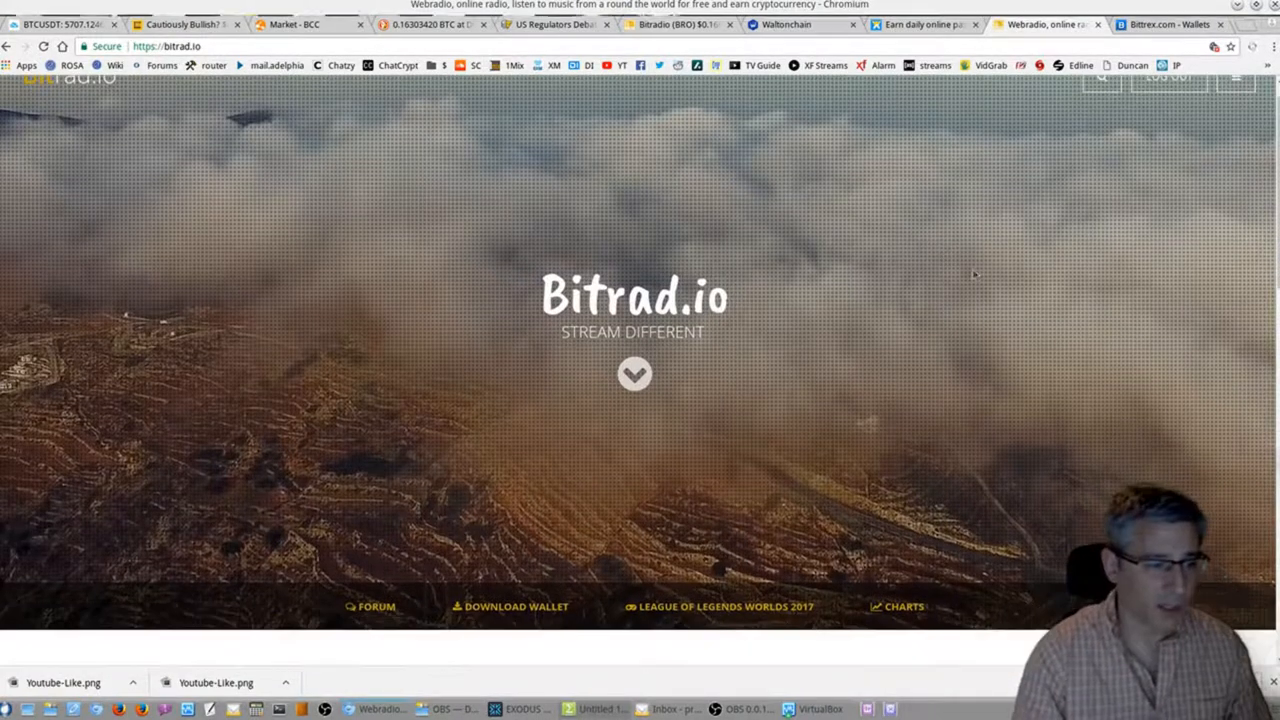
scroll("down", 3)
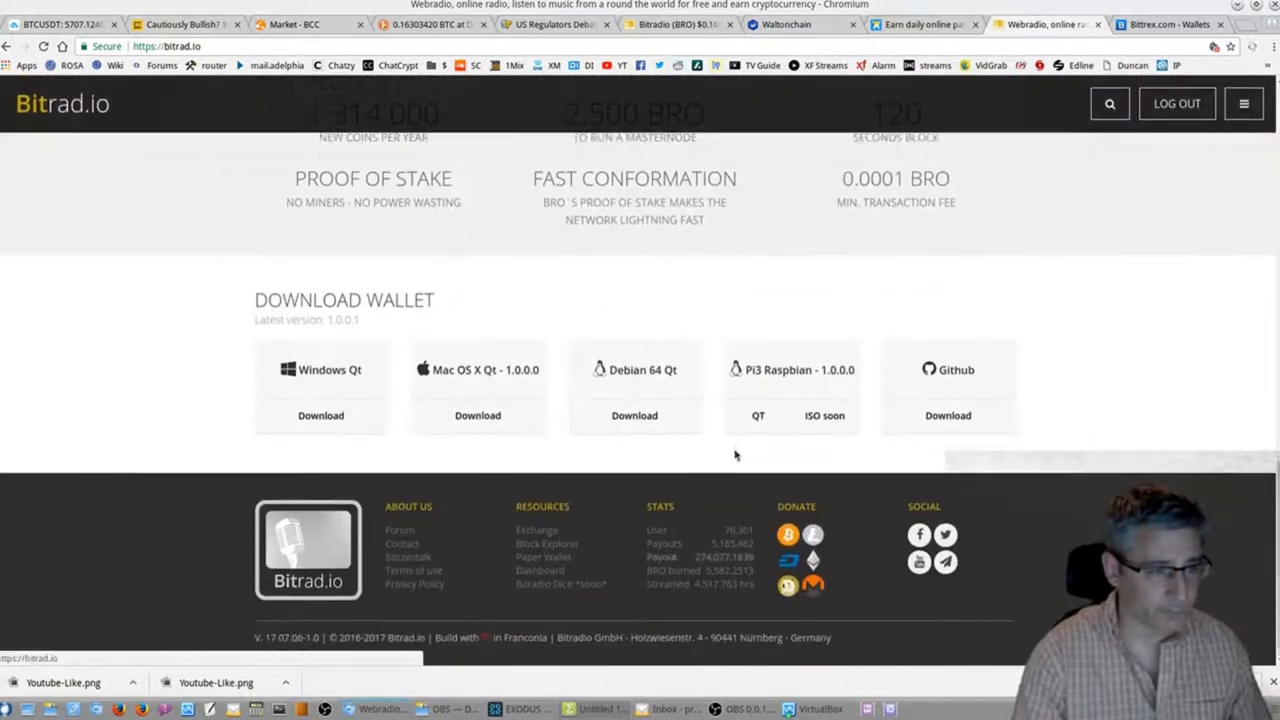
scroll("down", 3)
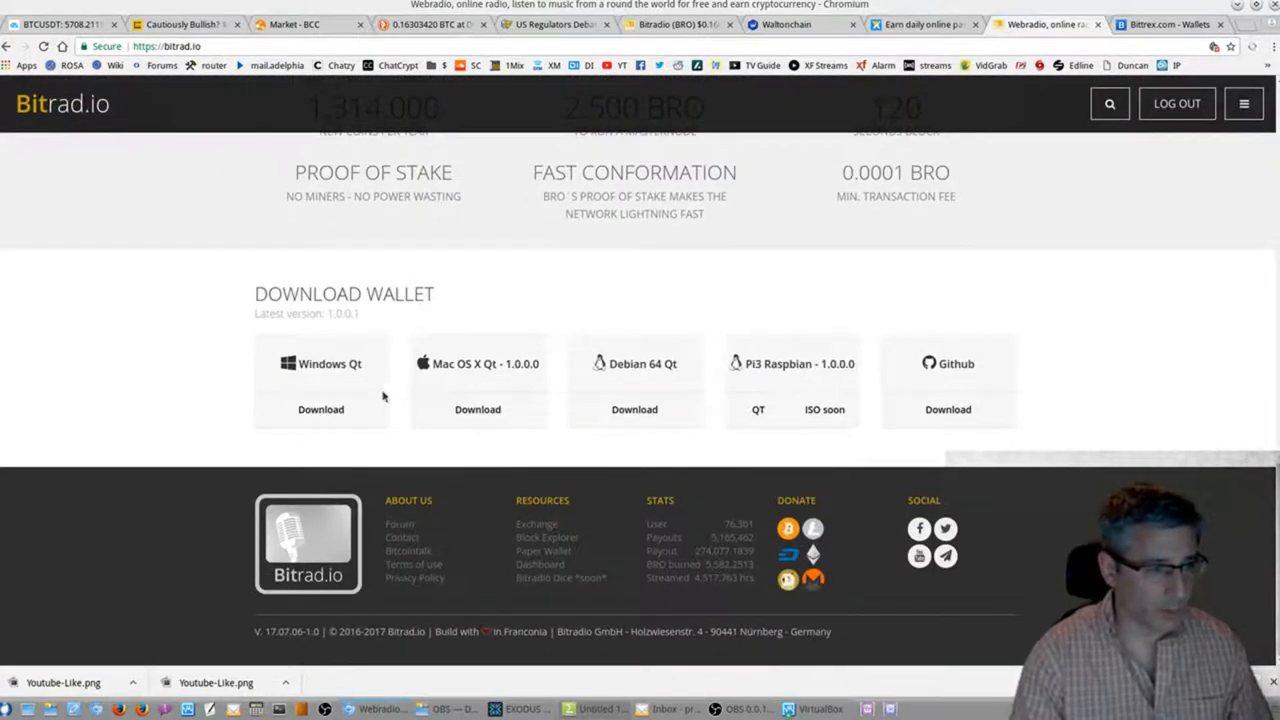
left_click(320, 408)
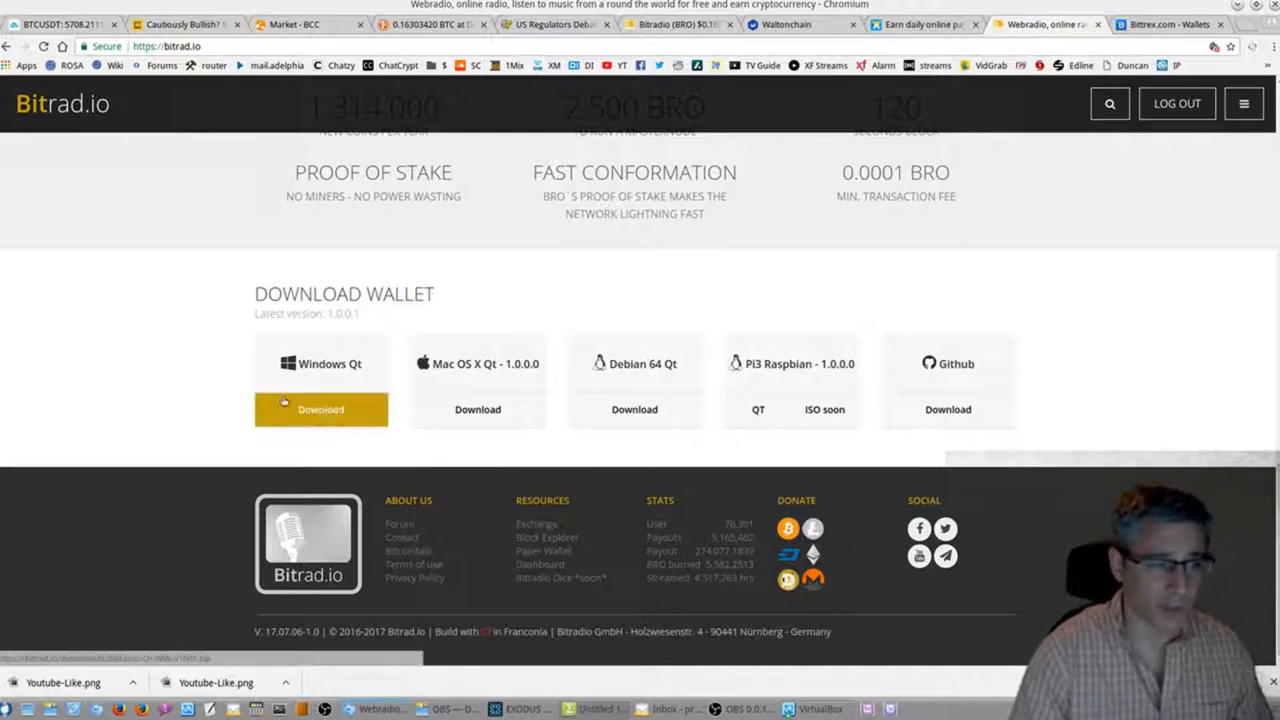
Copy the Bitradio wallet's receiving address from the Windows 7 VM in VirtualBox.
left_click(320, 408)
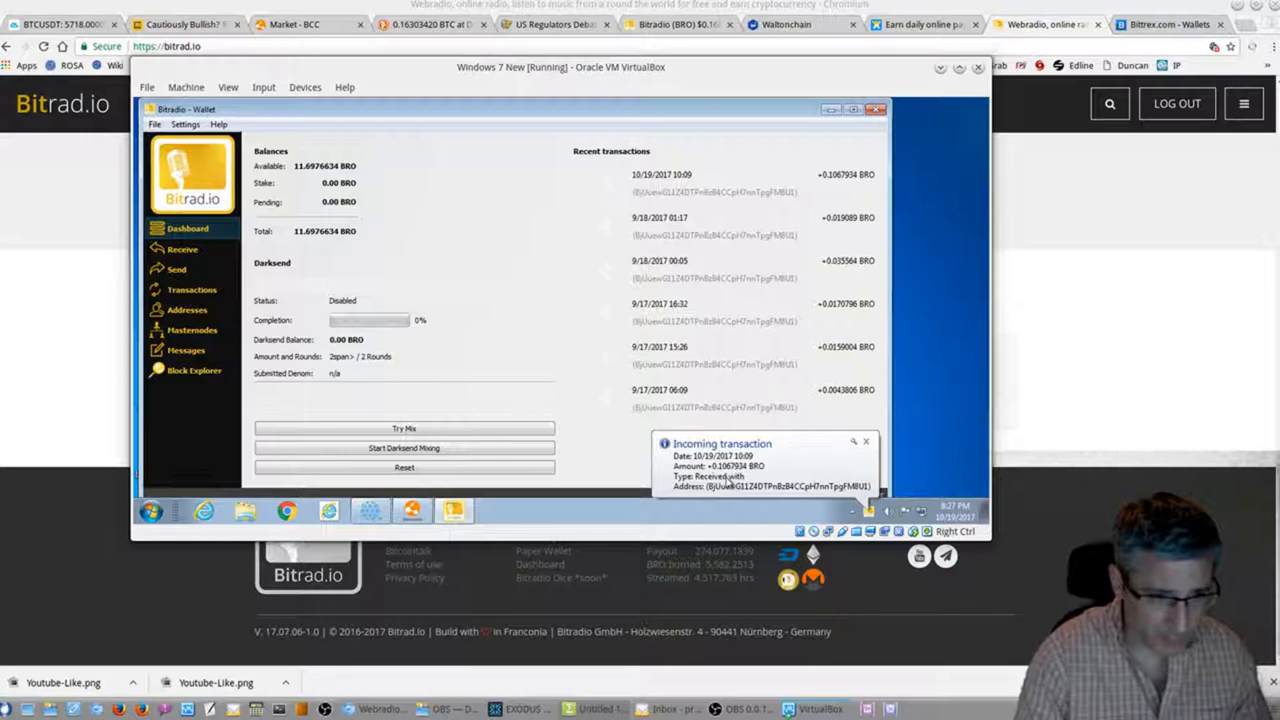
mouse_move(772, 466)
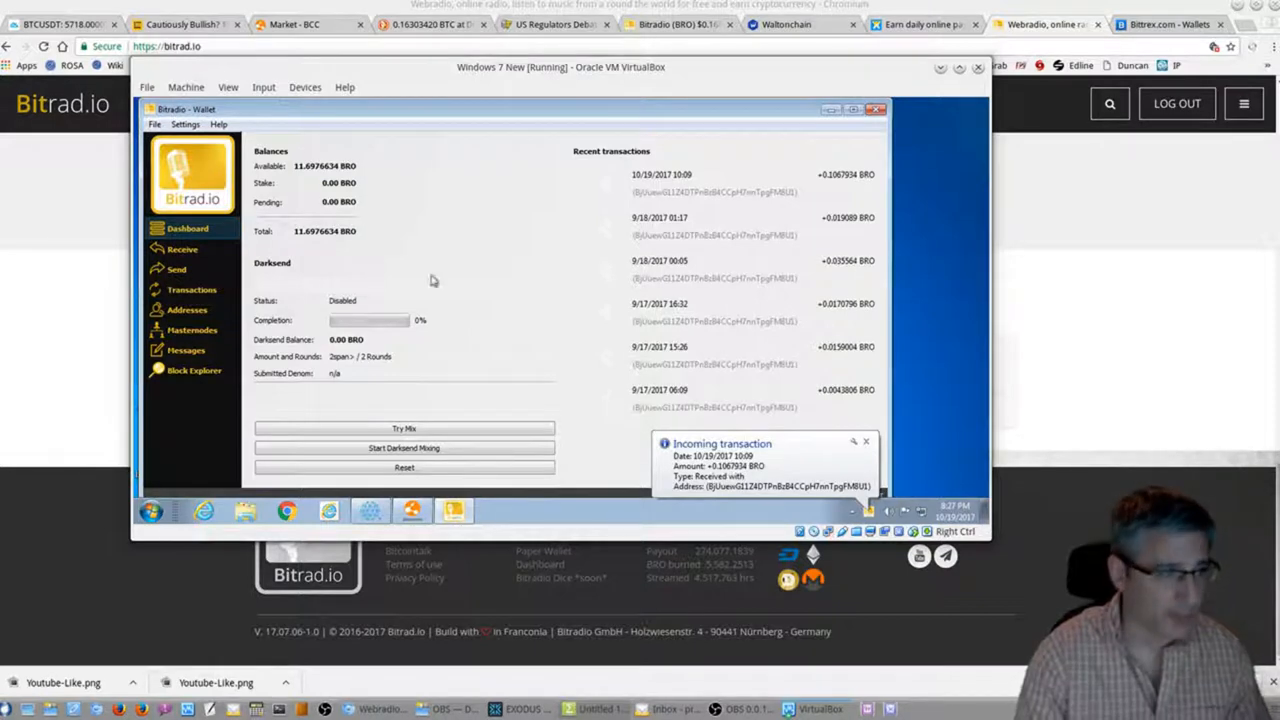
mouse_move(508, 164)
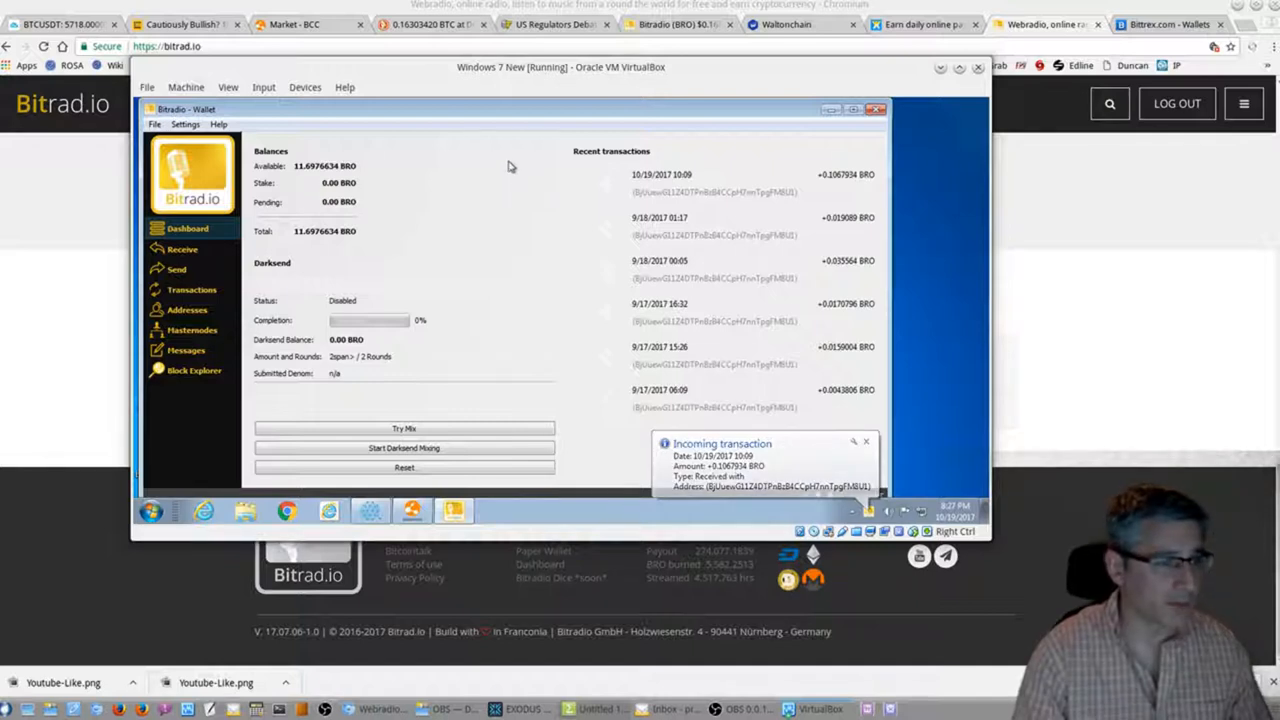
mouse_move(504, 236)
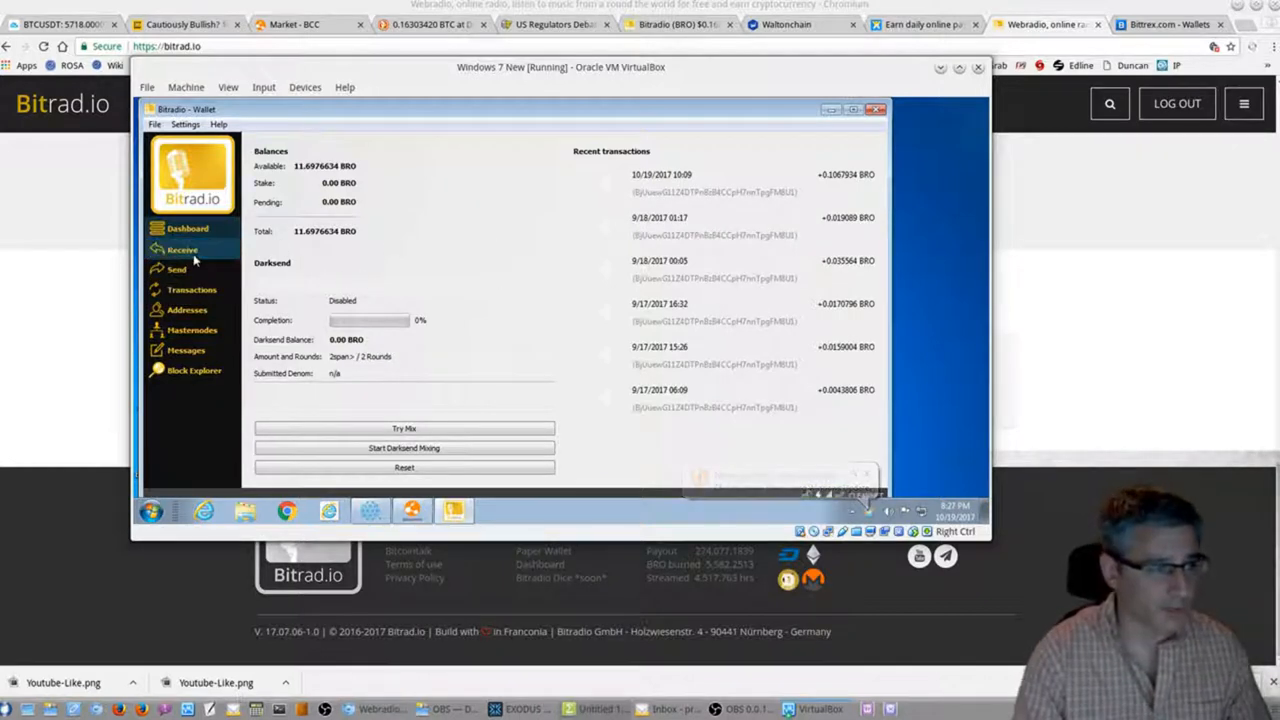
left_click(182, 248)
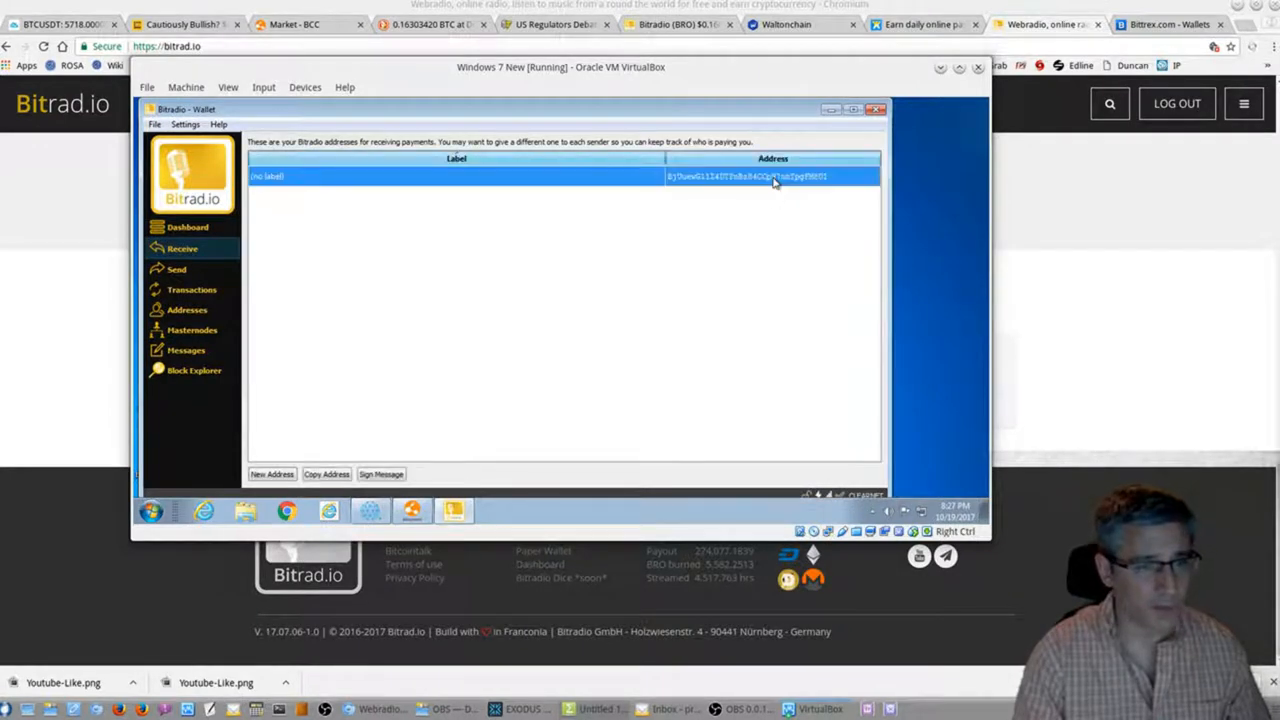
right_click(772, 176)
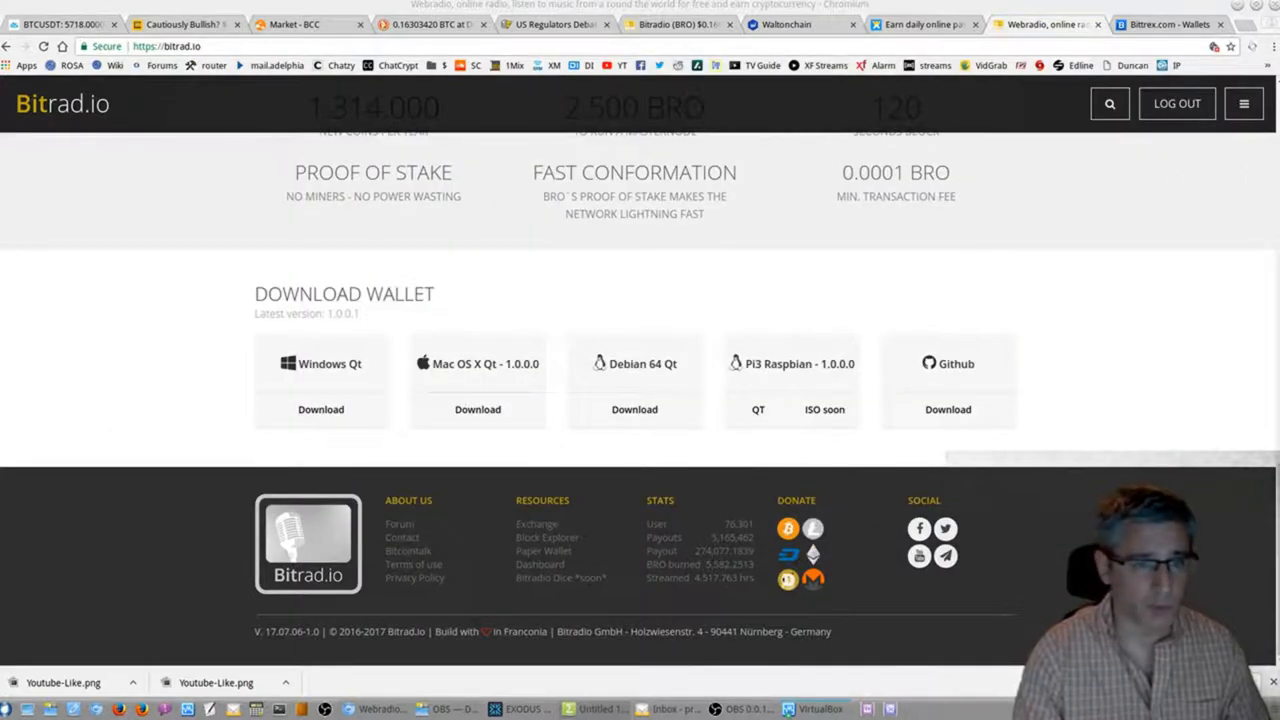
Go to the Bitrad.io Profile page and fill the Payout-Address field with the wallet address.
left_click(1244, 104)
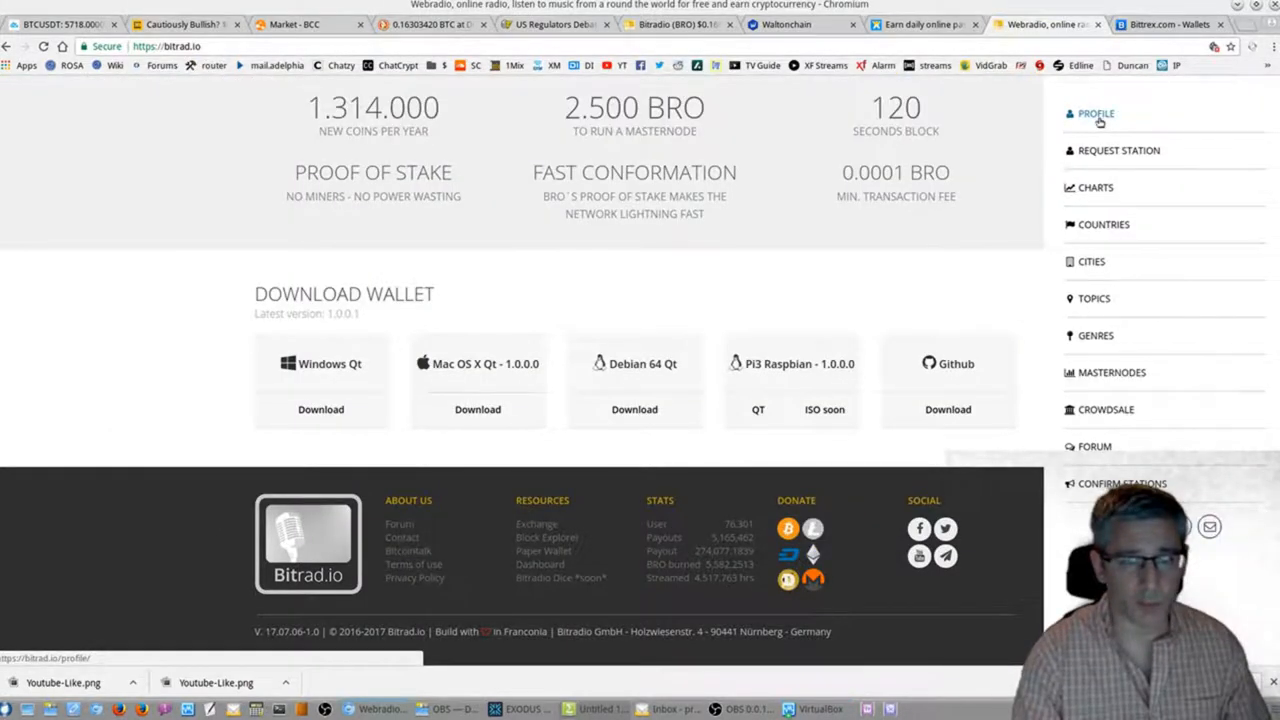
left_click(1096, 112)
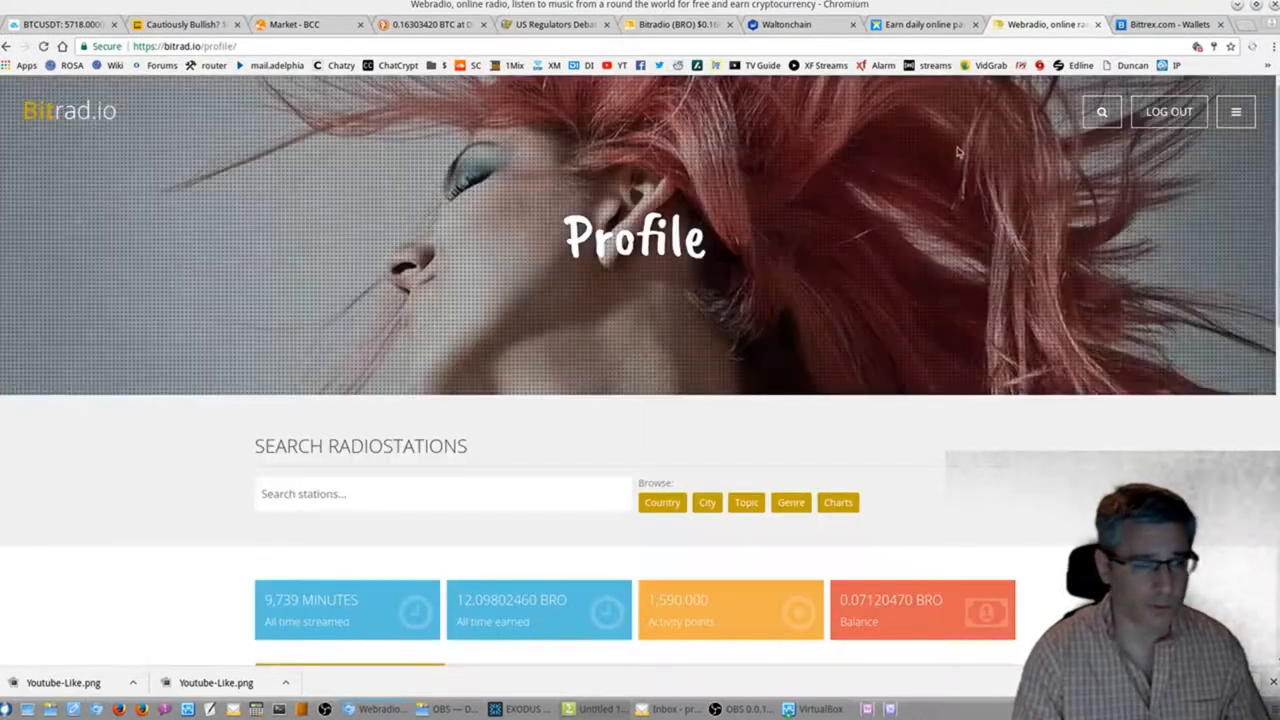
scroll("down", 3)
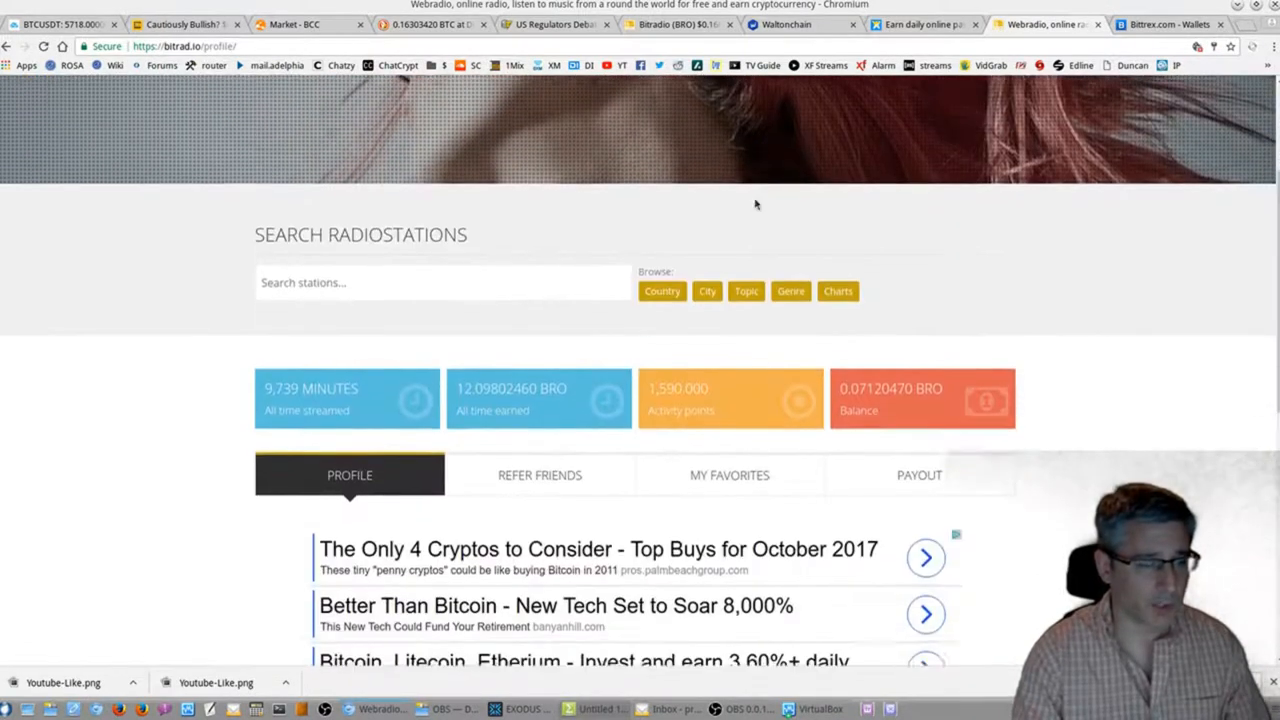
scroll("down", 3)
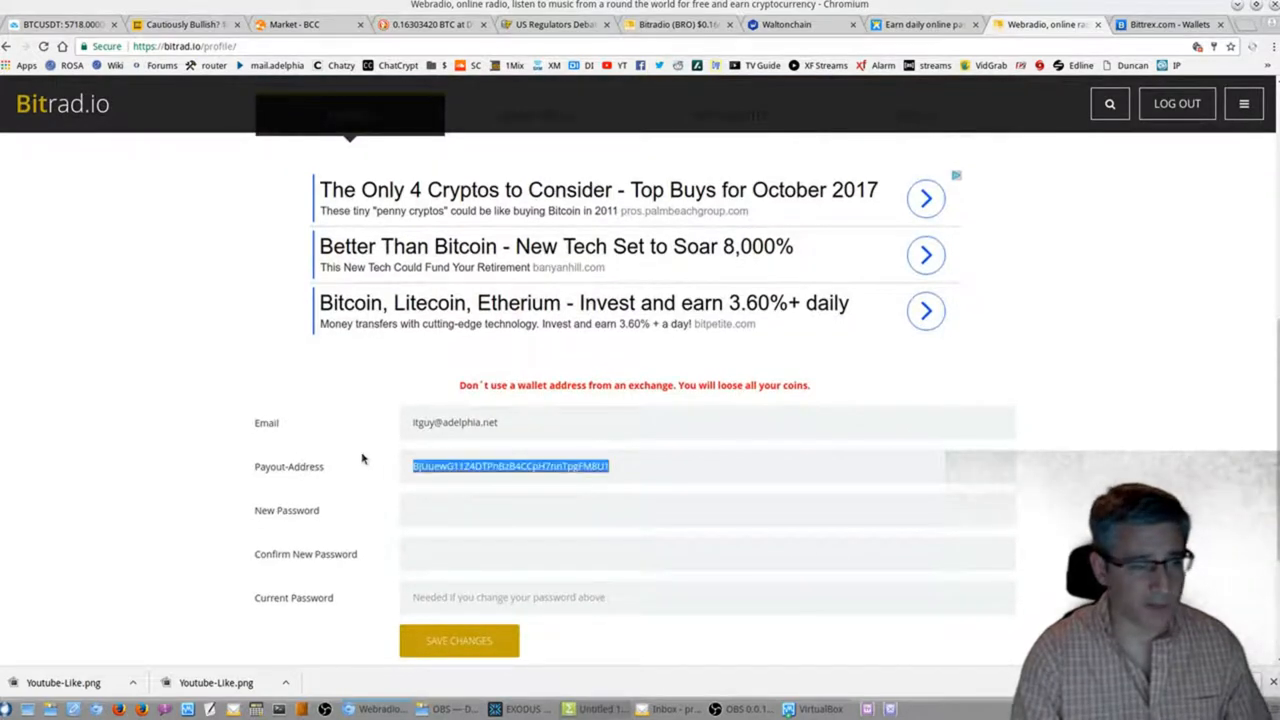
mouse_move(800, 600)
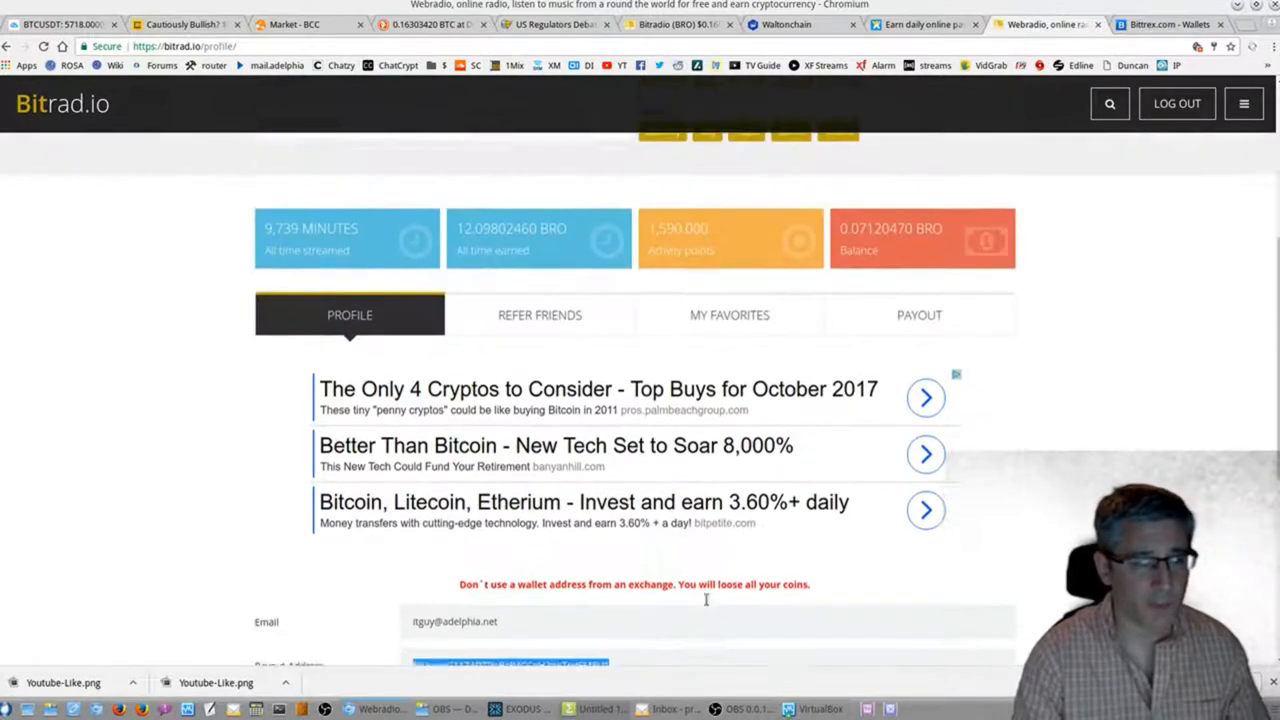
scroll("up", 3)
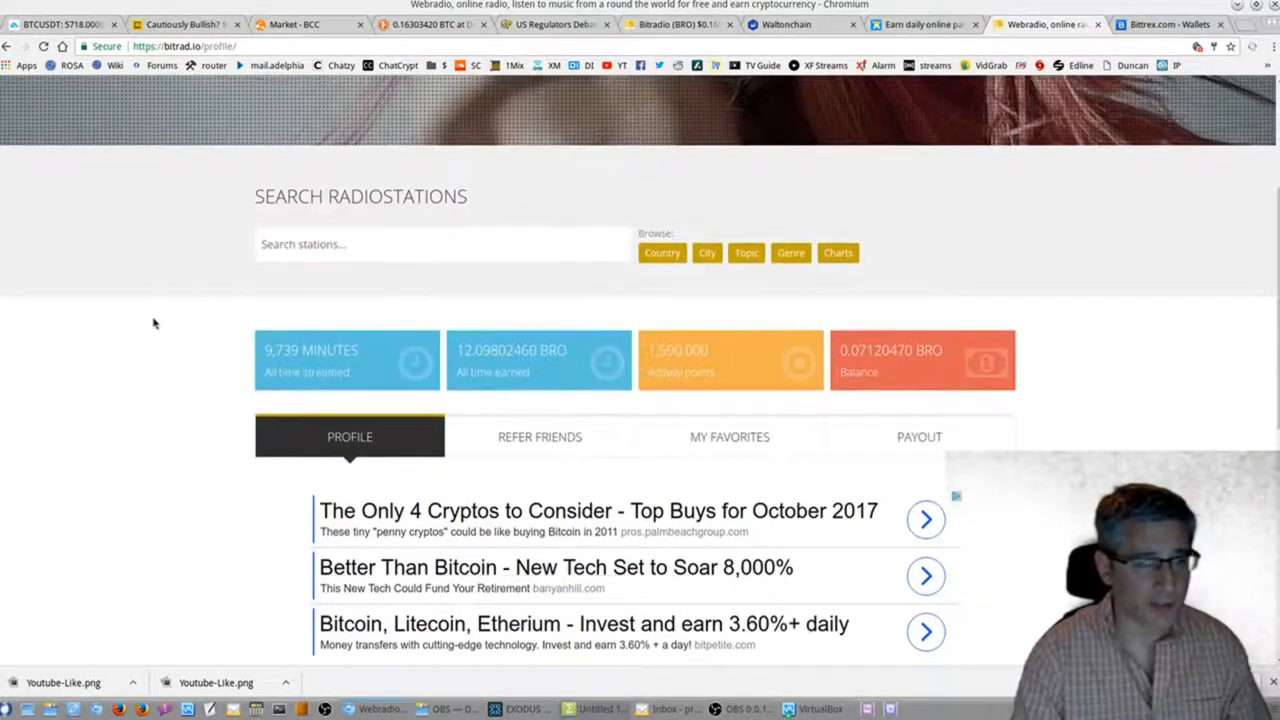
scroll("down", 3)
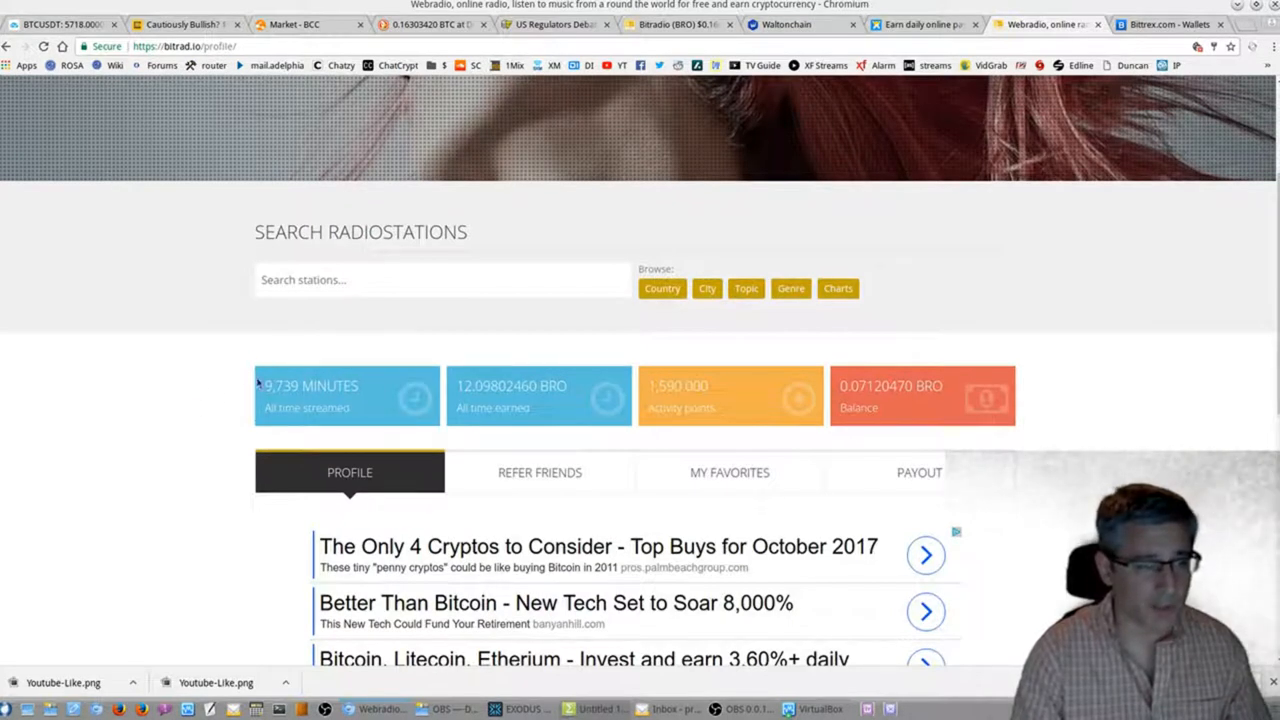
mouse_move(538, 396)
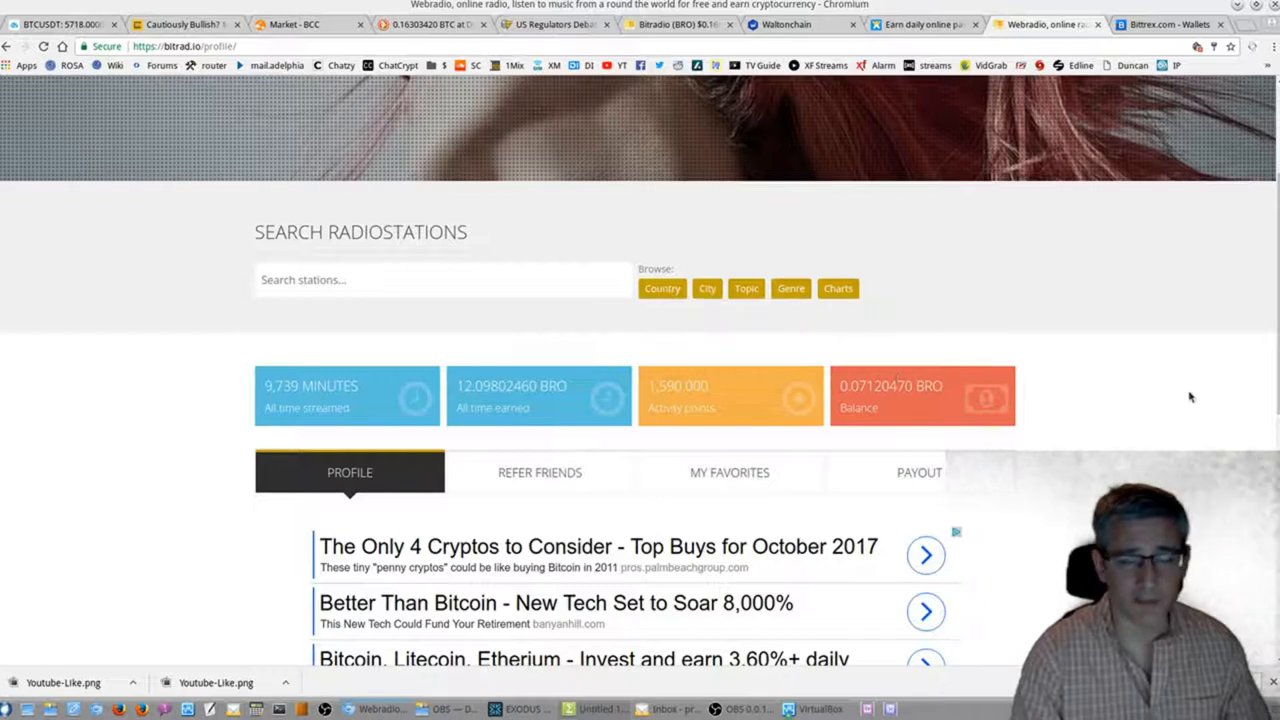
mouse_move(900, 390)
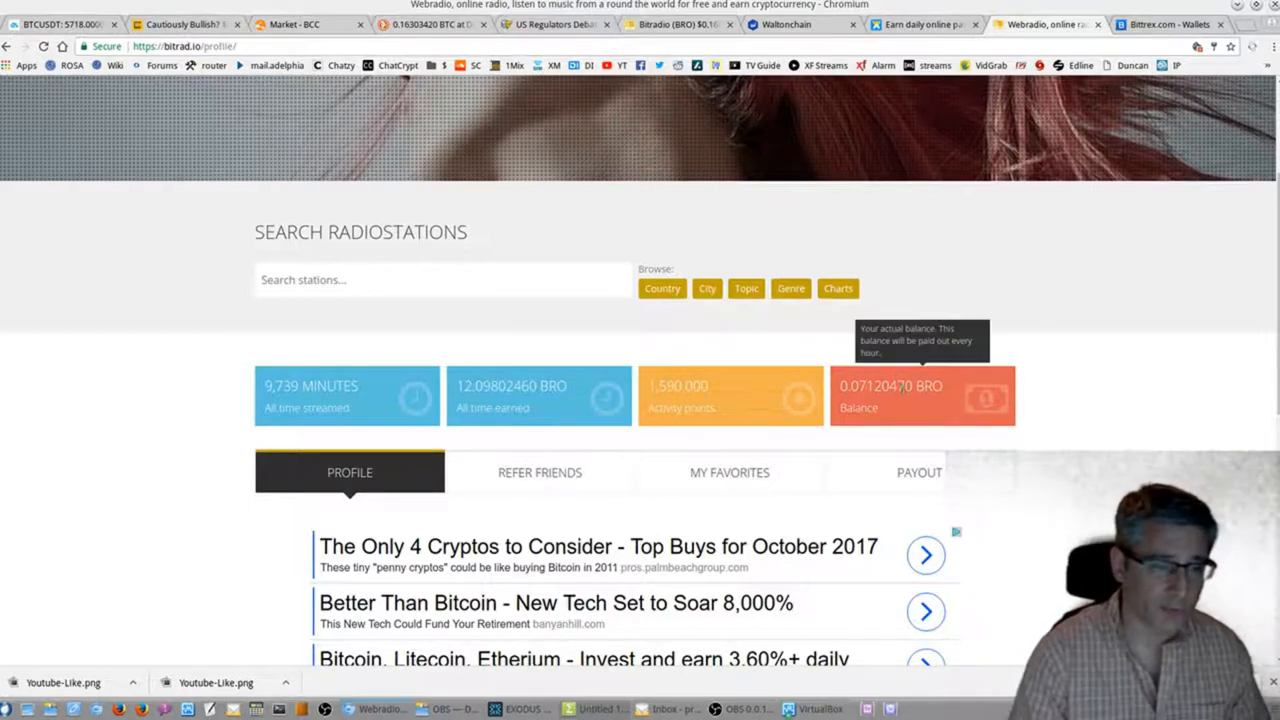
mouse_move(1138, 406)
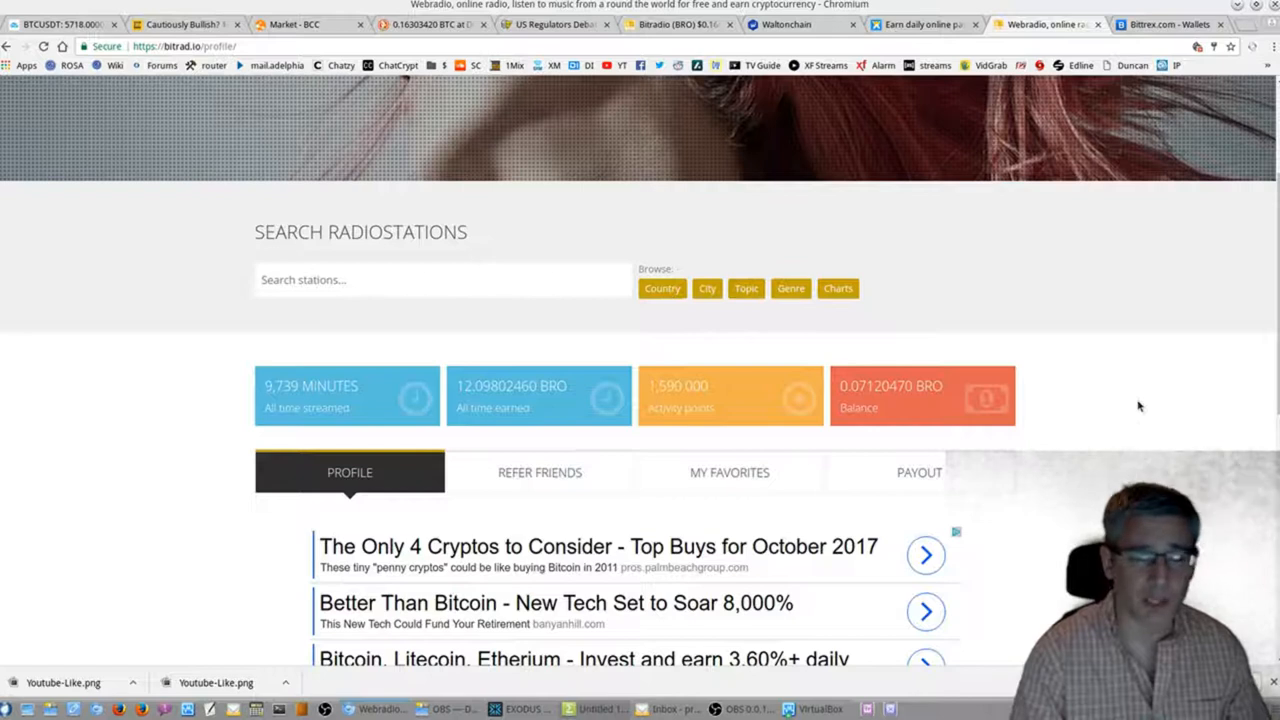
mouse_move(1120, 280)
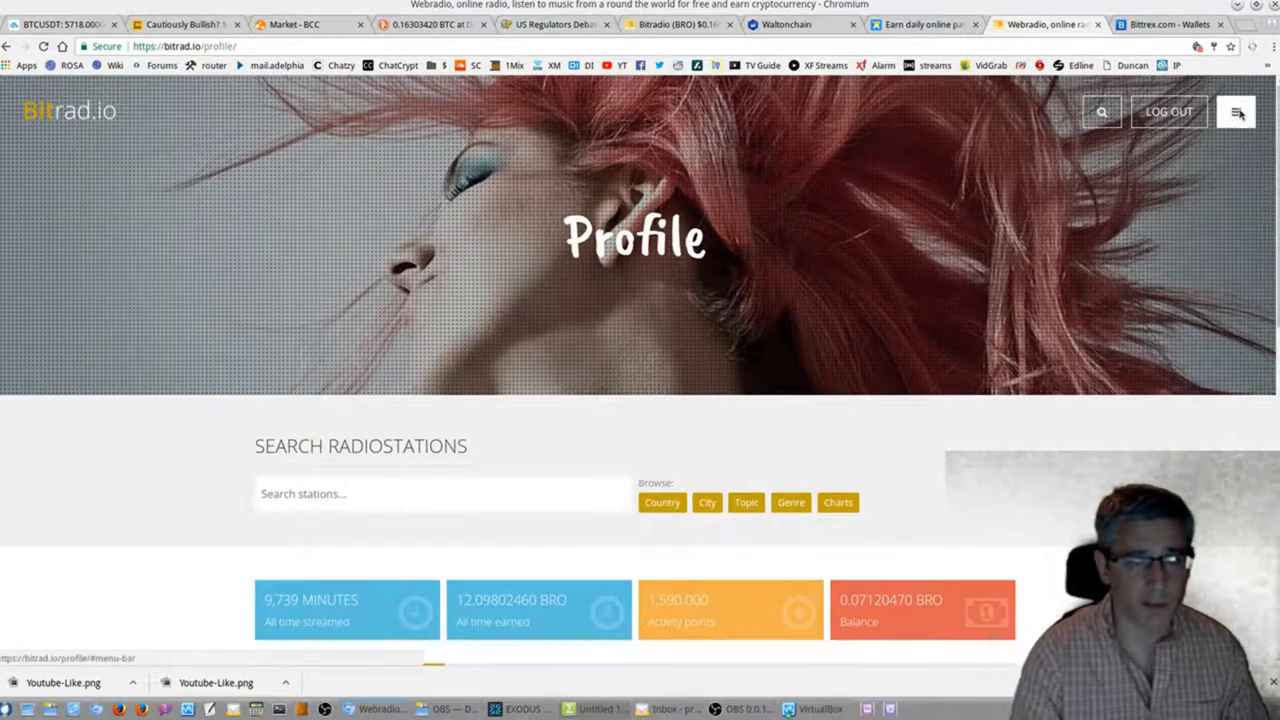
Go to the Charts of top stations and choose ENERGY 80'S.
left_click(1236, 112)
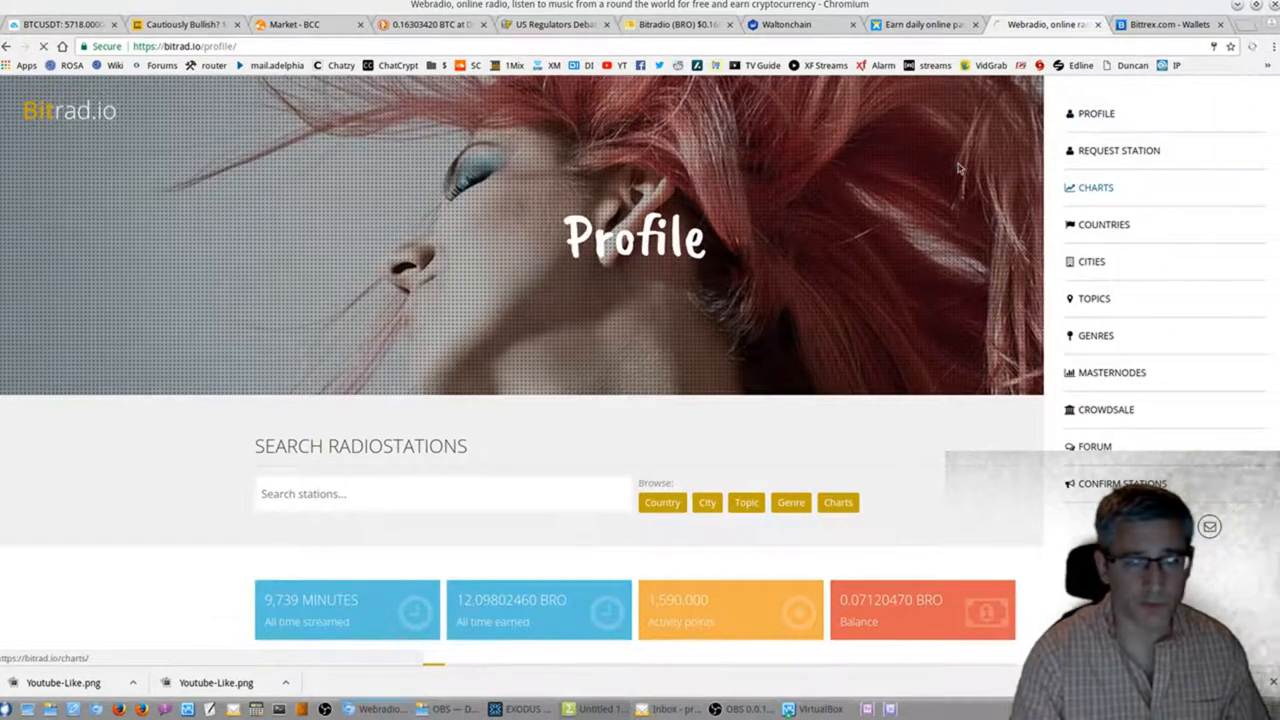
left_click(1096, 188)
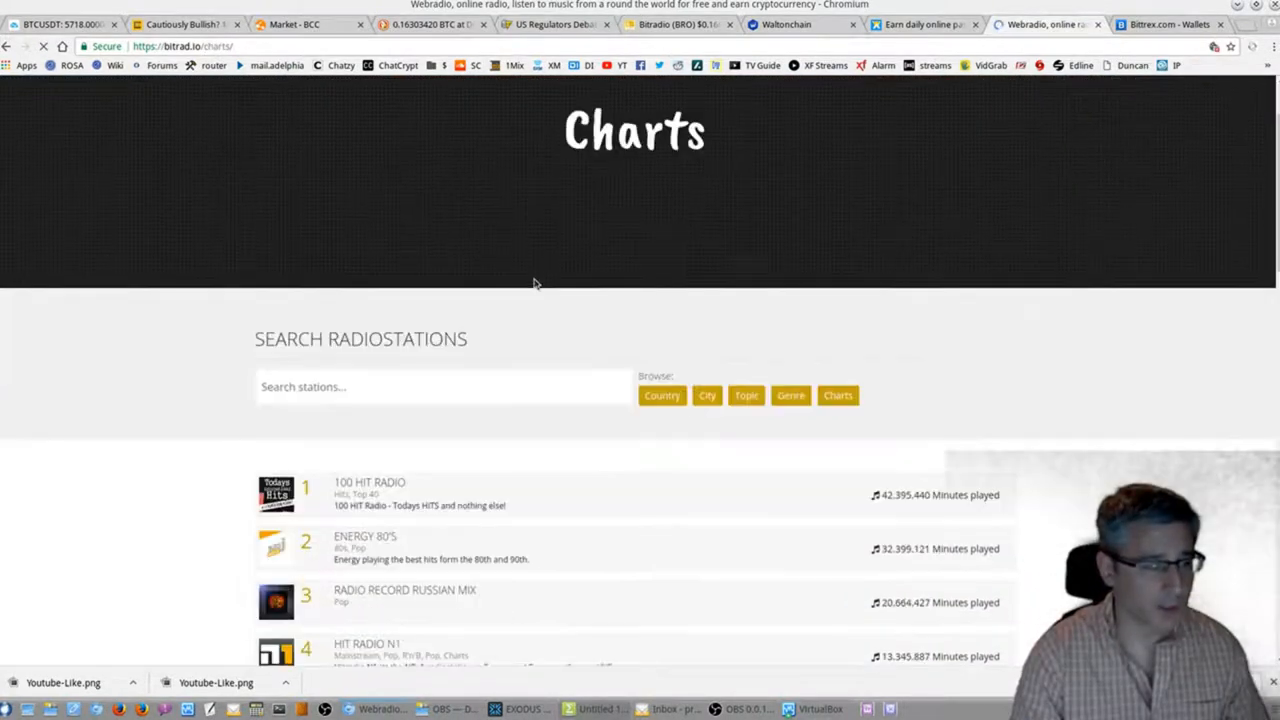
scroll("down", 3)
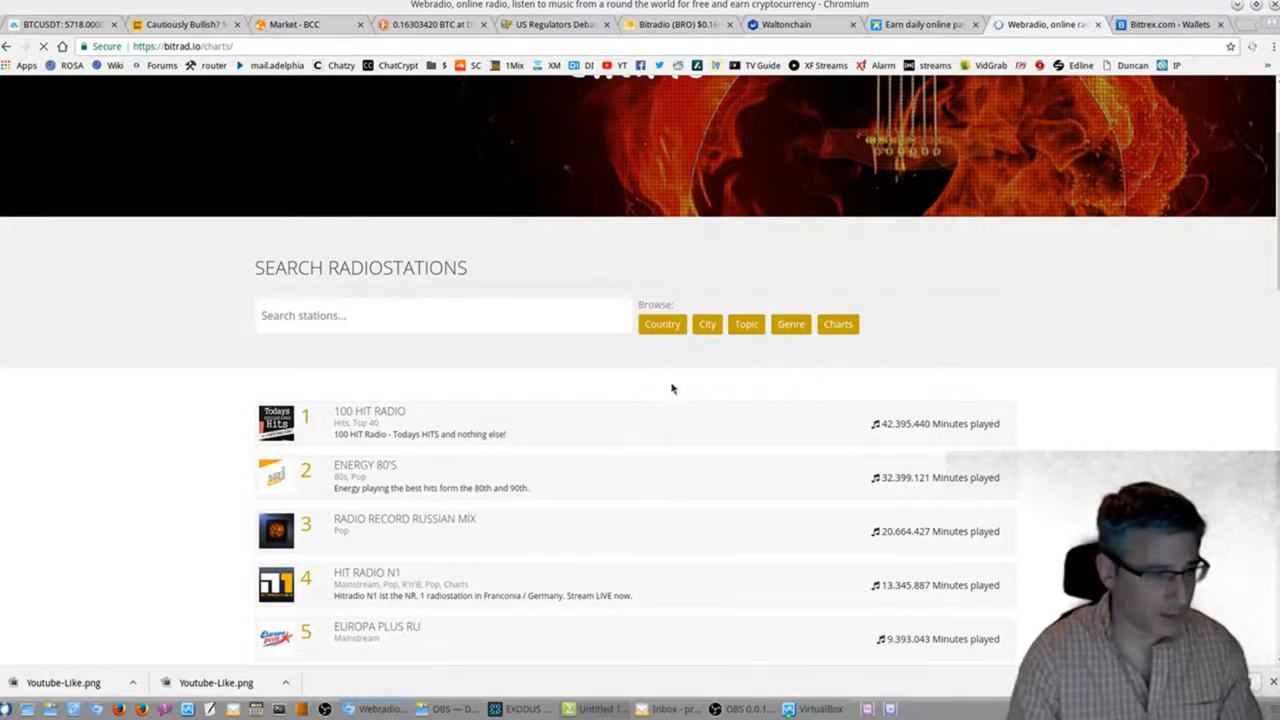
left_click(364, 464)
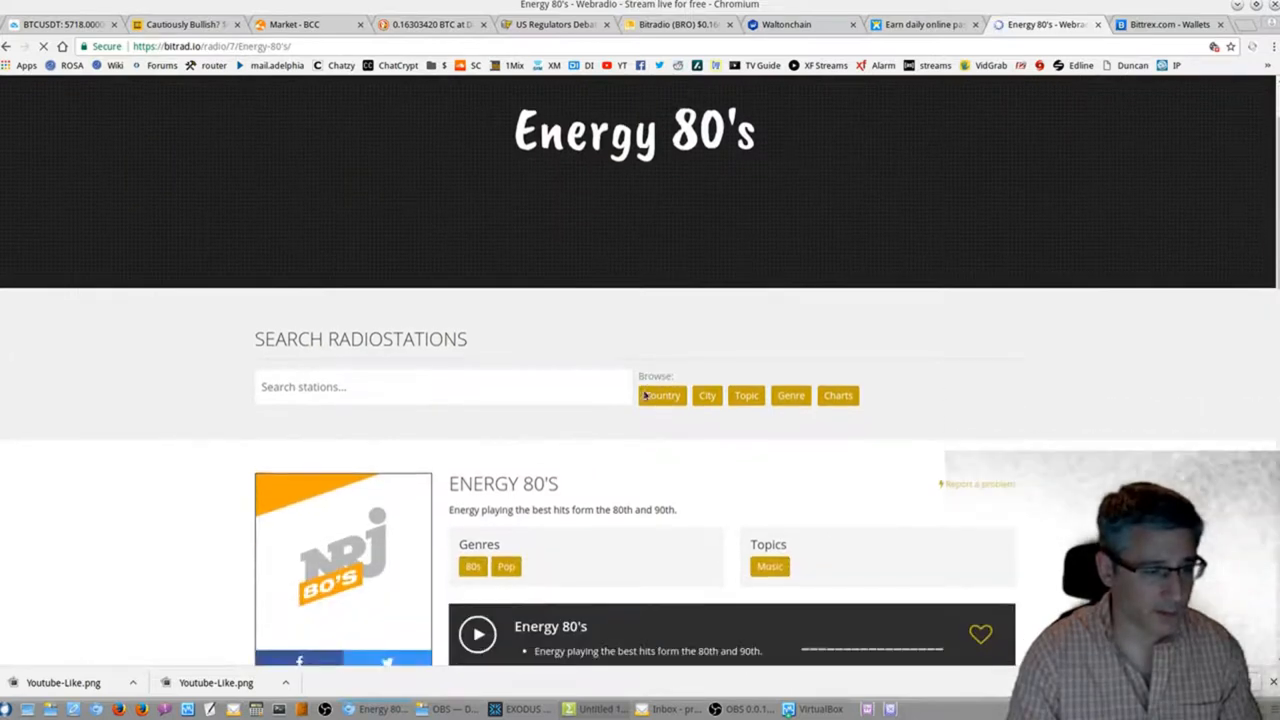
Start the Energy 80's stream from the station's player bar.
scroll("down", 3)
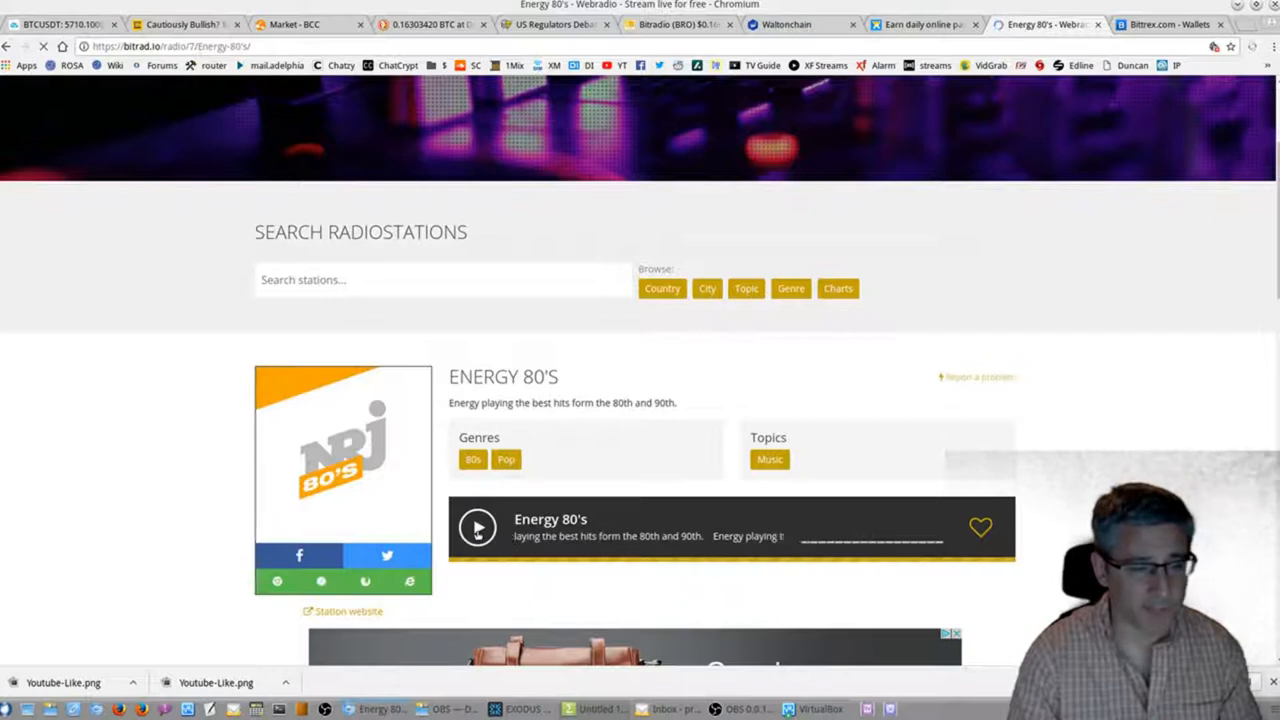
left_click(476, 528)
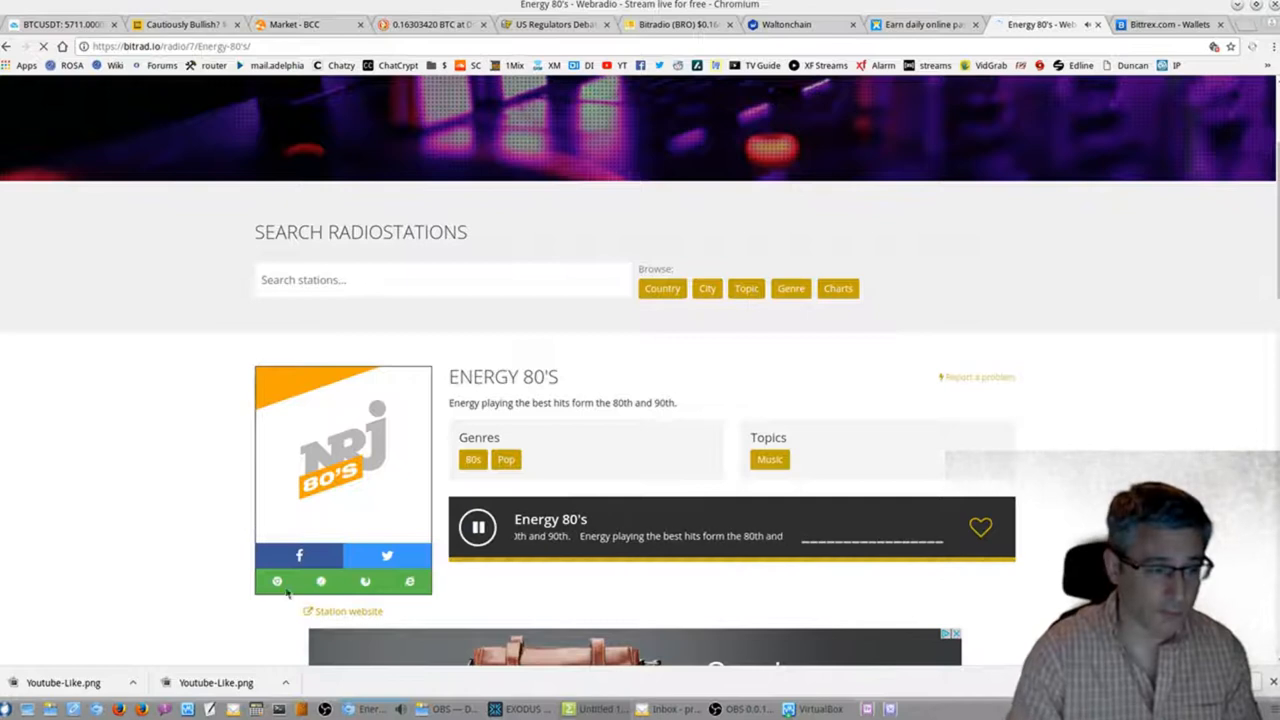
left_click(476, 528)
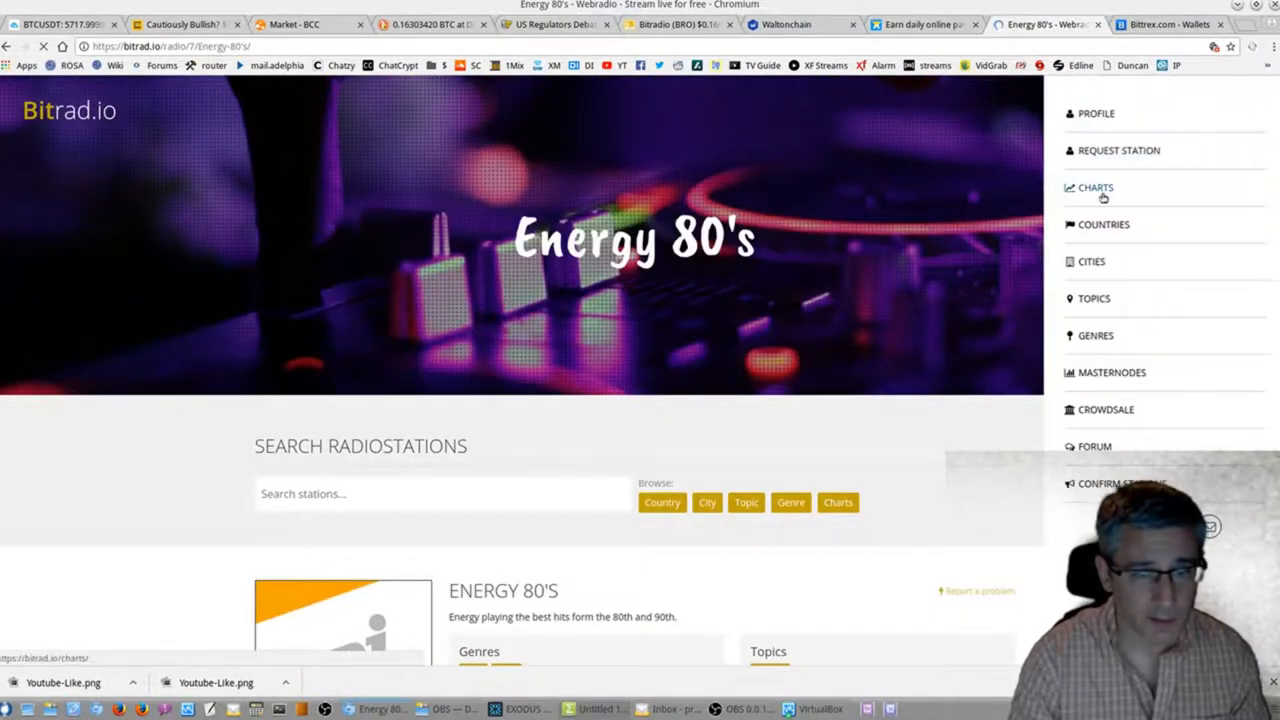
Return to the Charts and choose the HOUSETIME.FM station.
left_click(1096, 188)
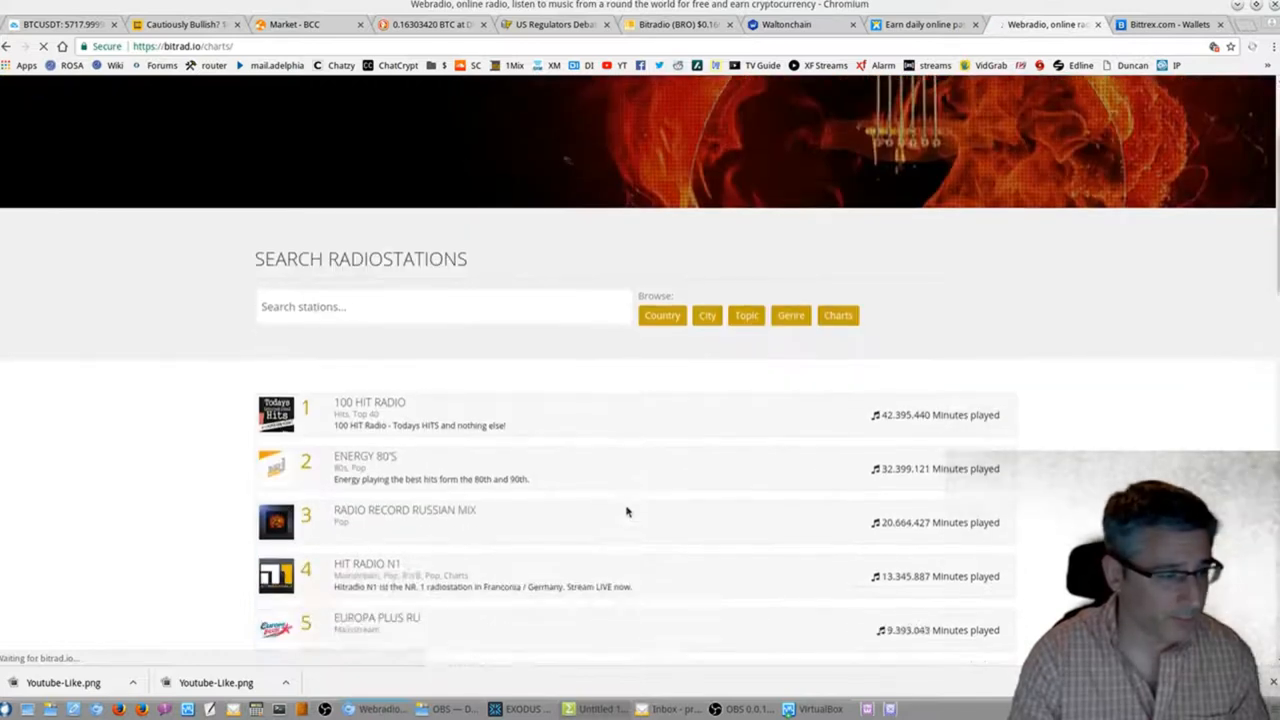
scroll("down", 3)
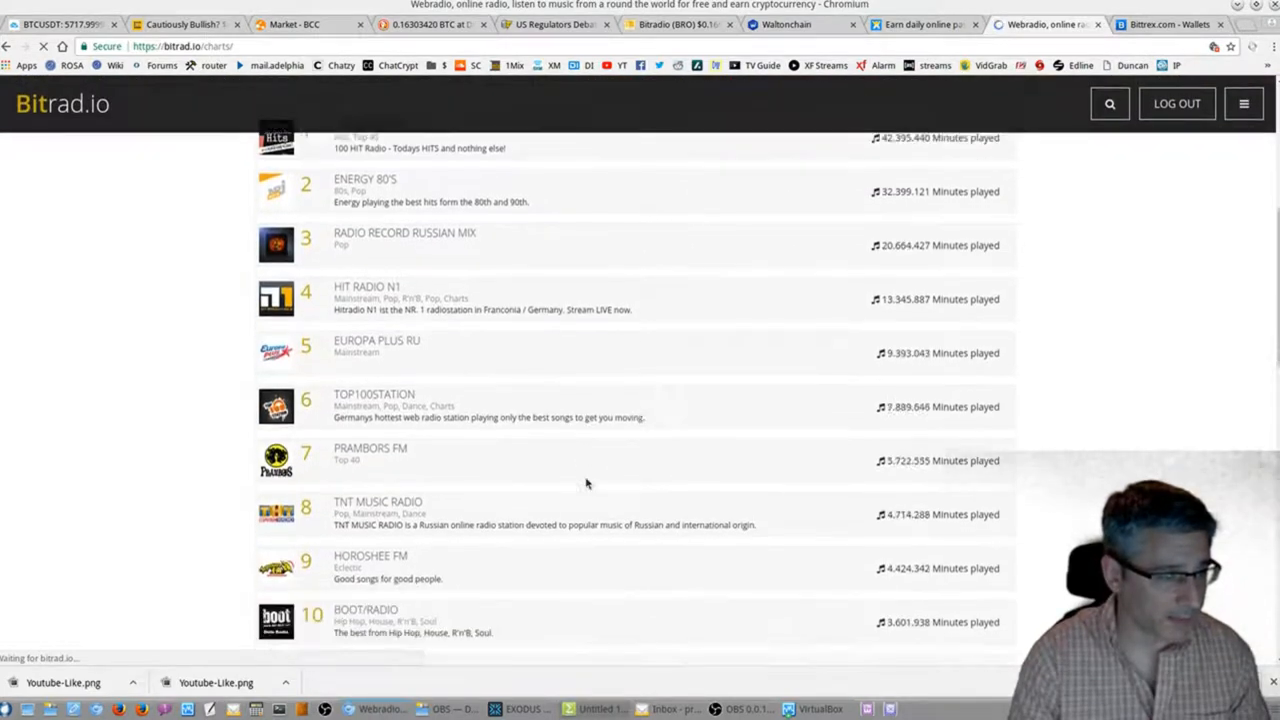
scroll("down", 3)
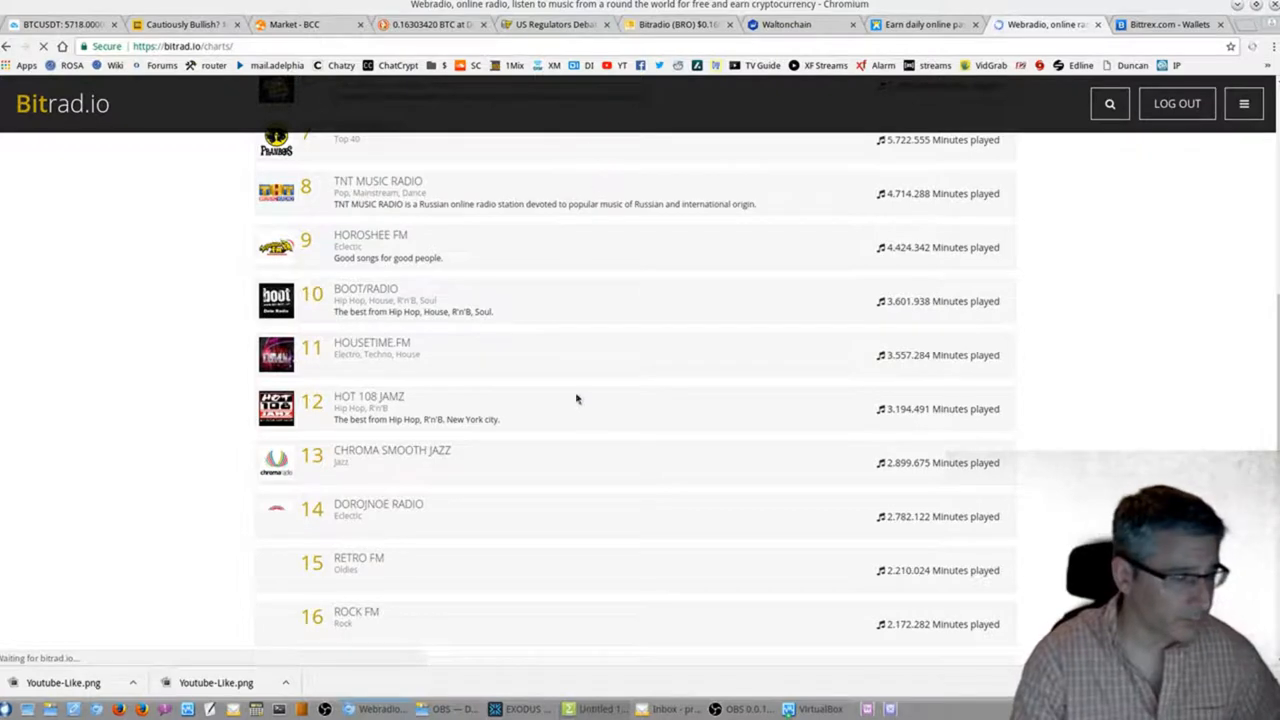
left_click(372, 342)
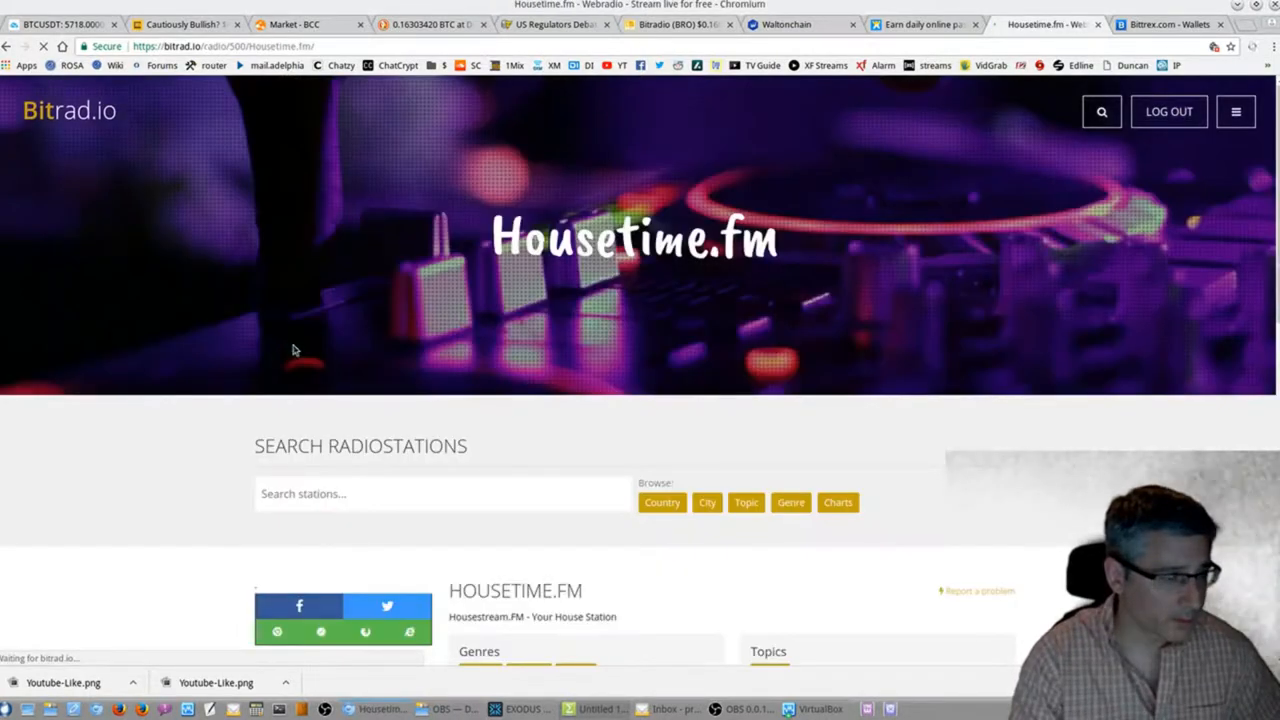
Start, pause and resume the Housetime.fm stream in its player.
scroll("down", 3)
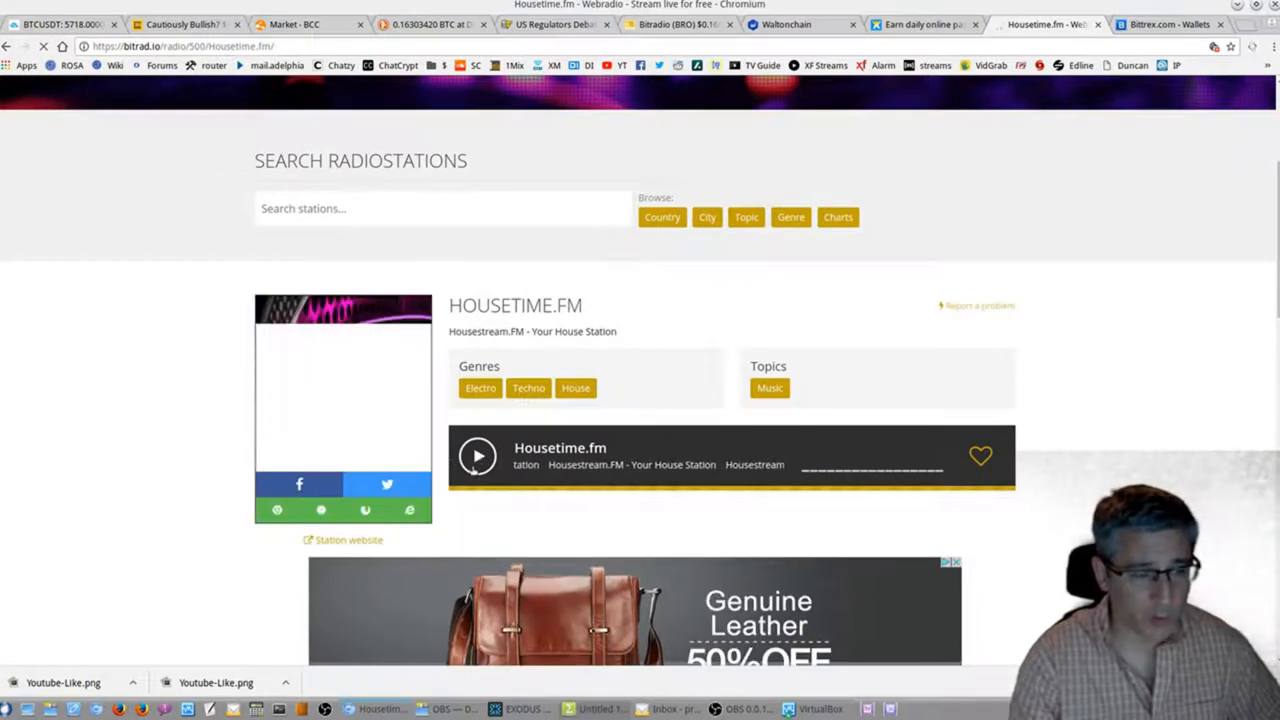
left_click(476, 456)
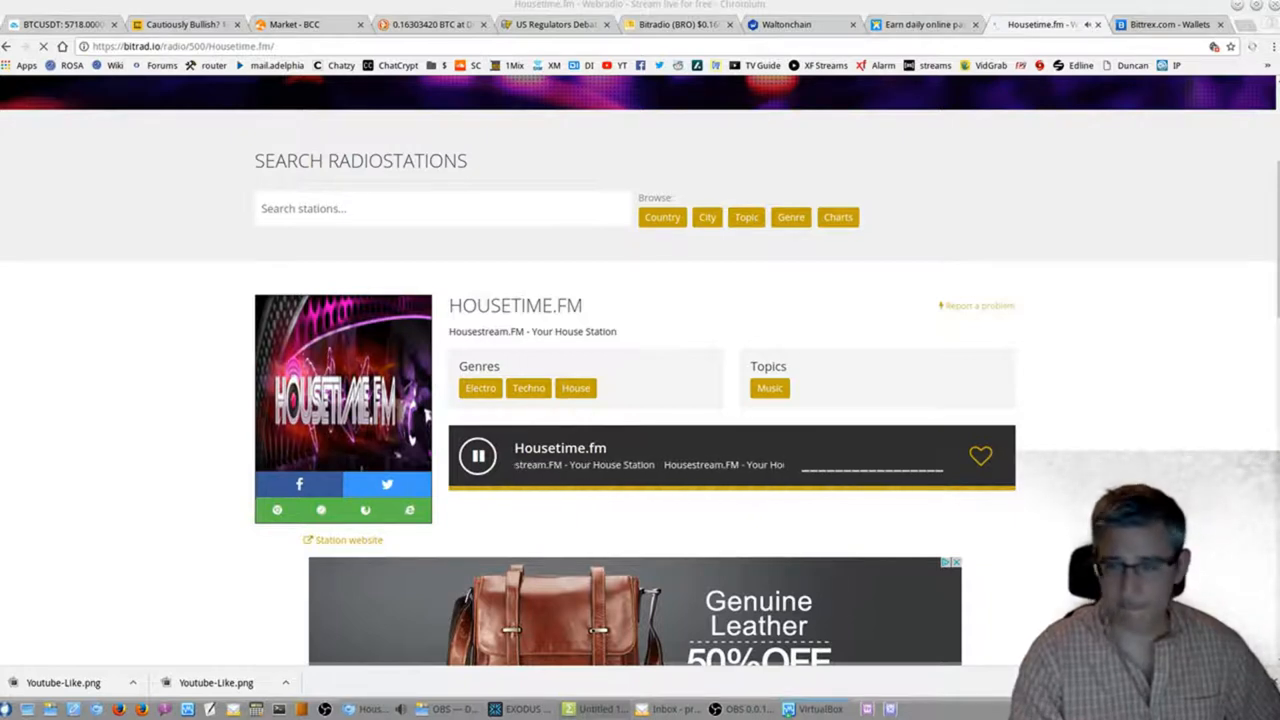
left_click(478, 456)
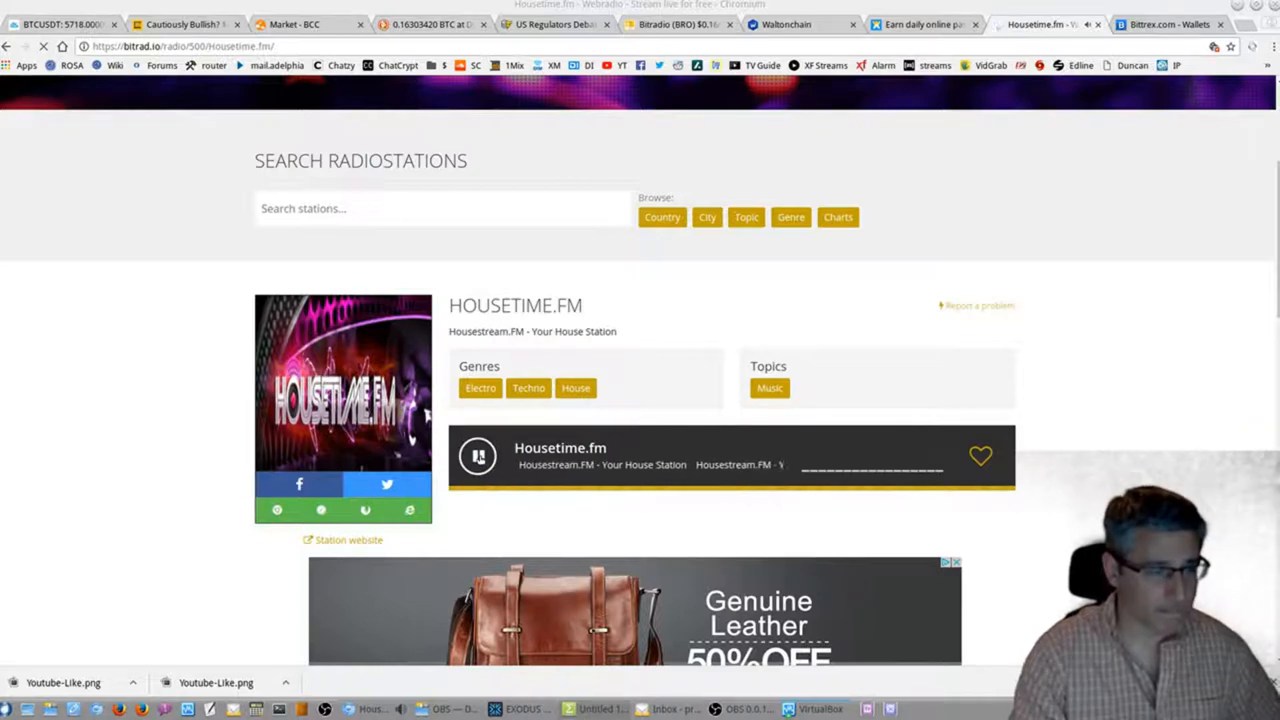
left_click(478, 456)
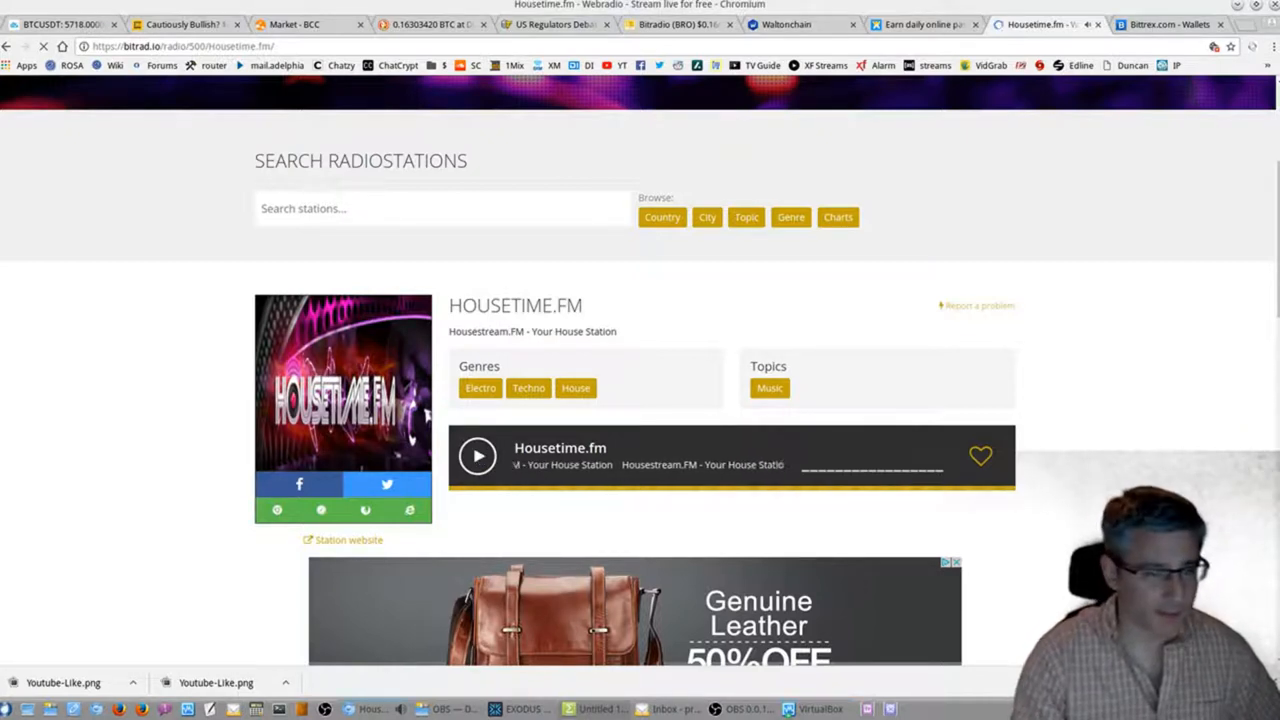
scroll("up", 3)
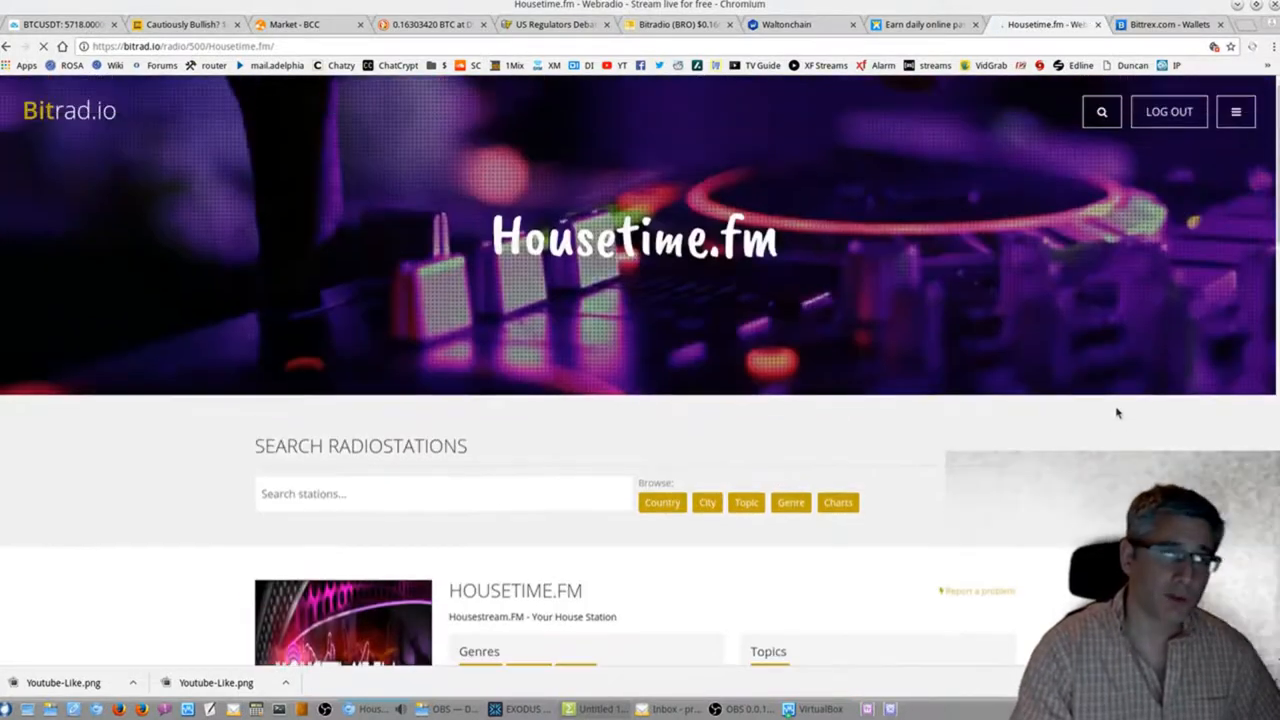
Browse the Countries directory from A down to R via the site menu.
left_click(1236, 112)
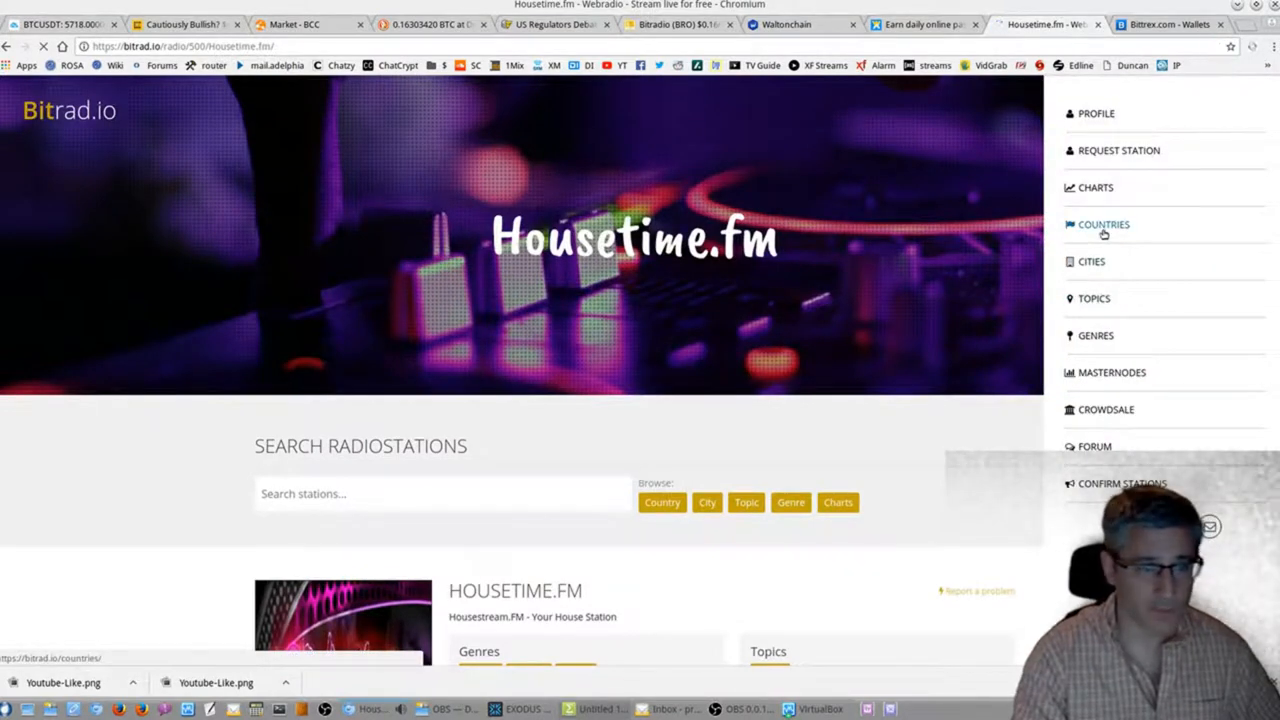
left_click(1104, 224)
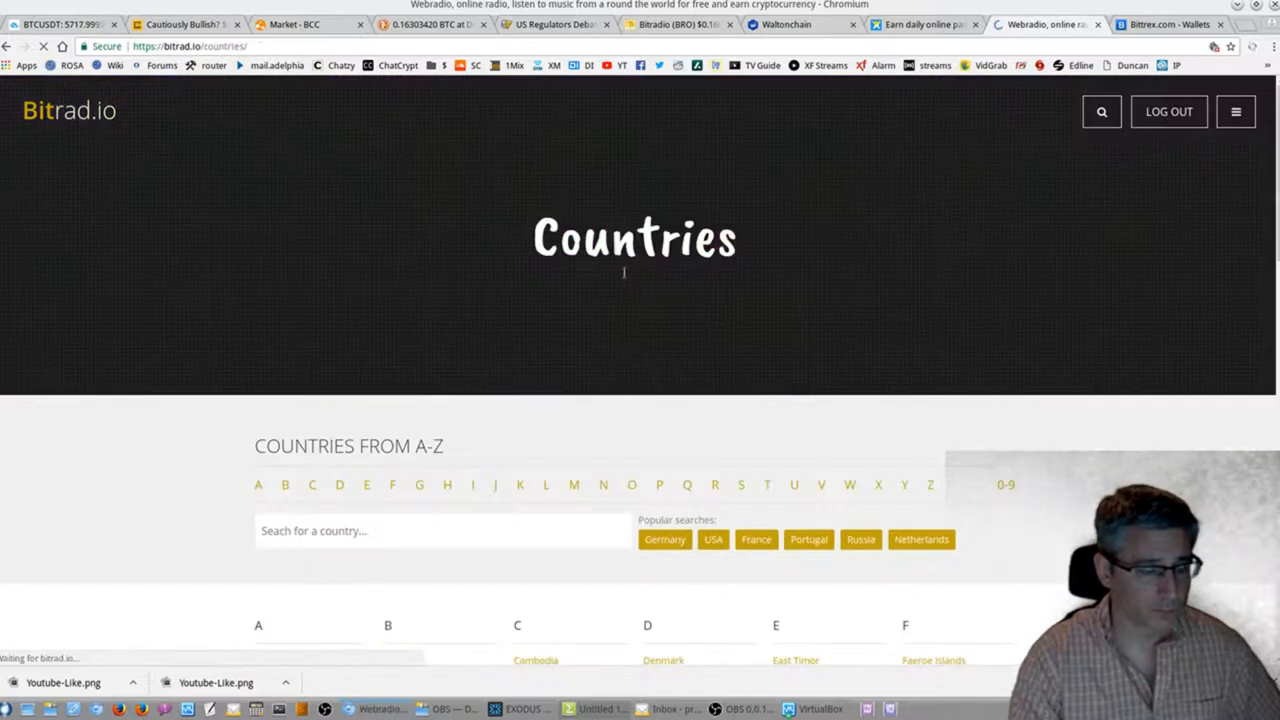
scroll("down", 3)
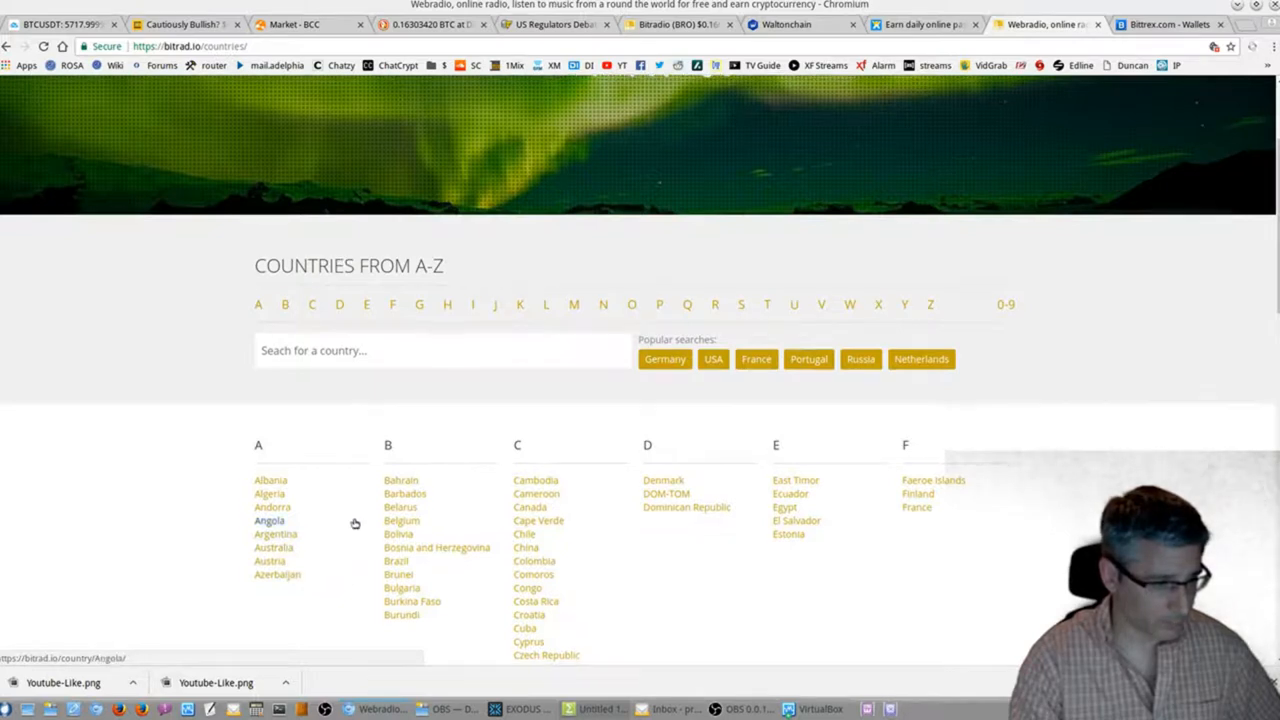
scroll("down", 3)
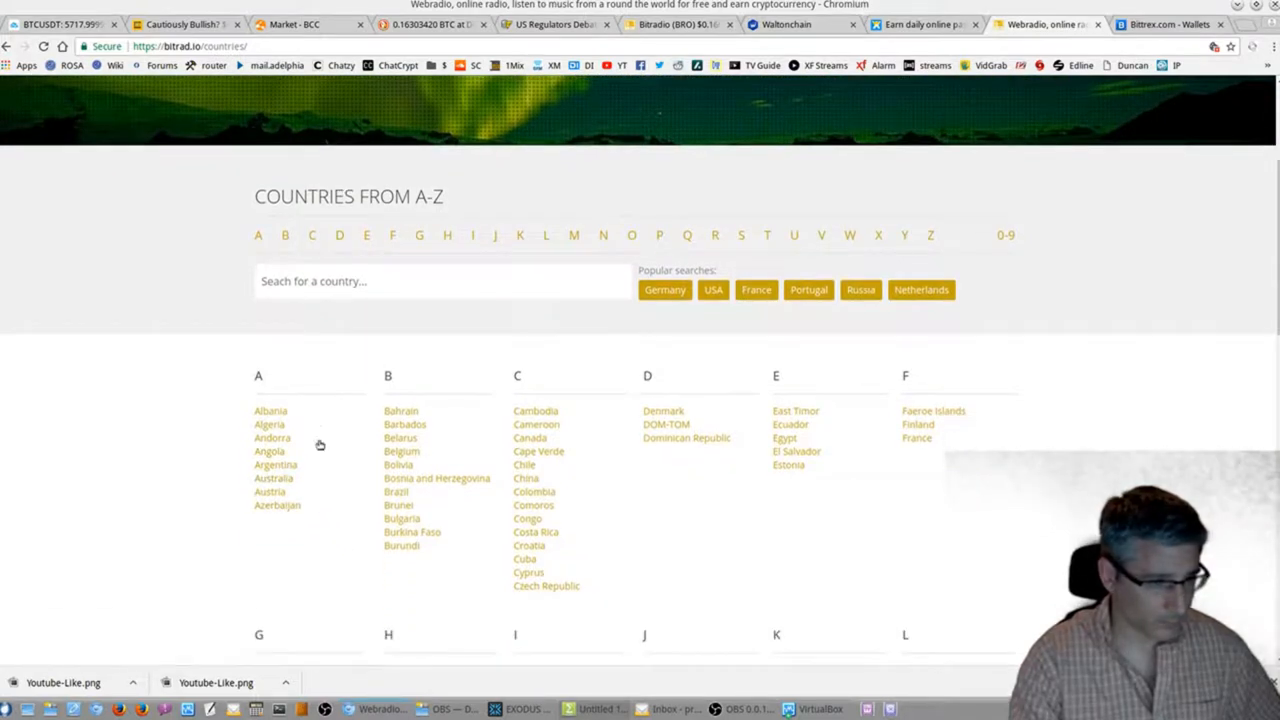
scroll("down", 3)
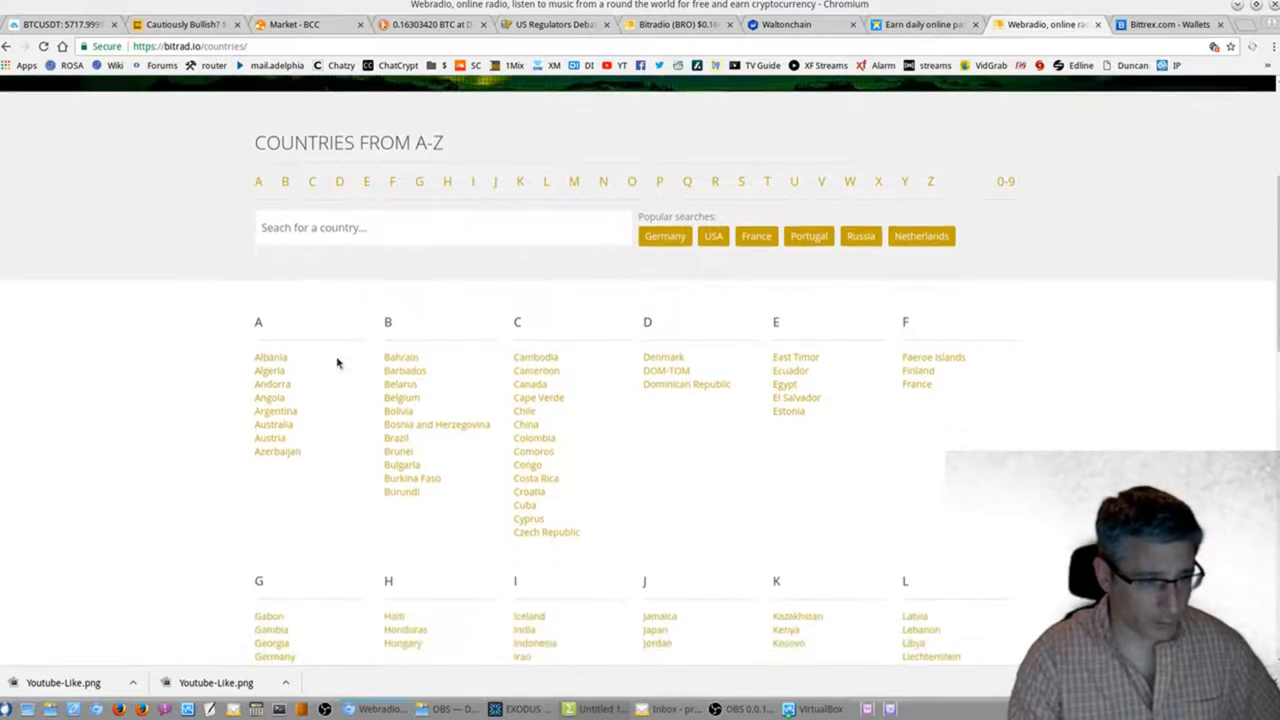
scroll("down", 3)
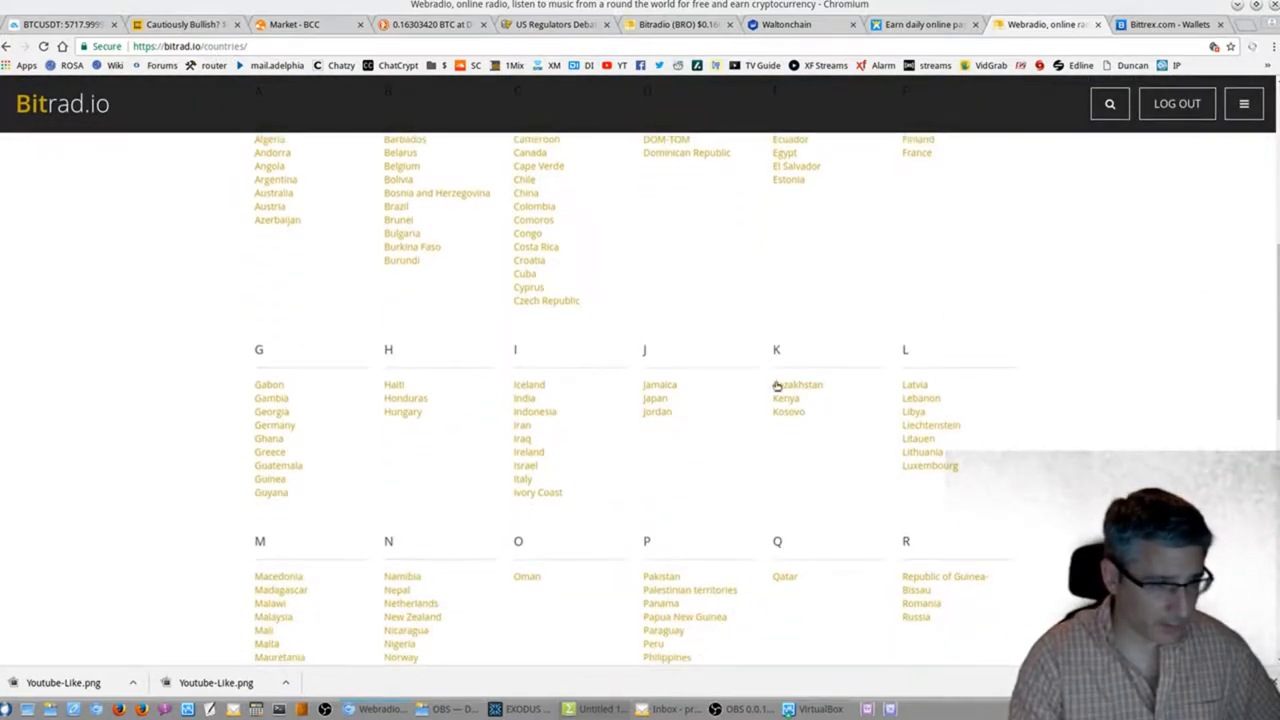
scroll("down", 3)
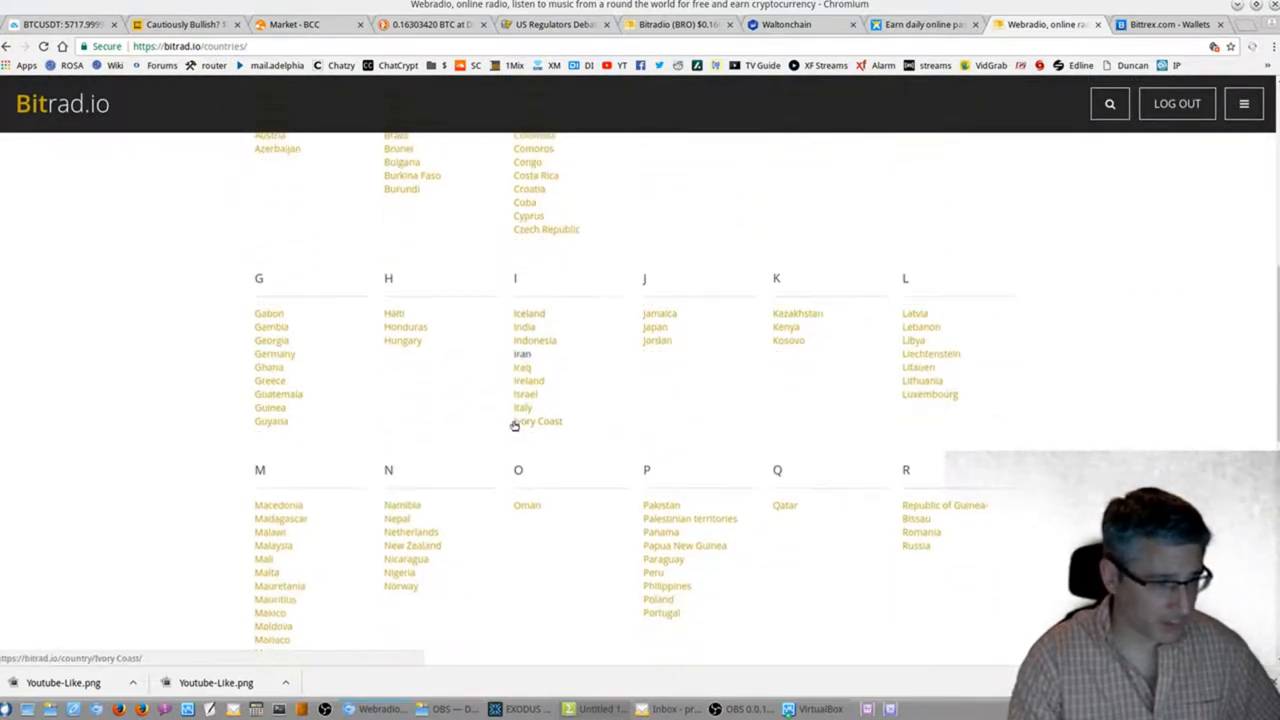
scroll("down", 3)
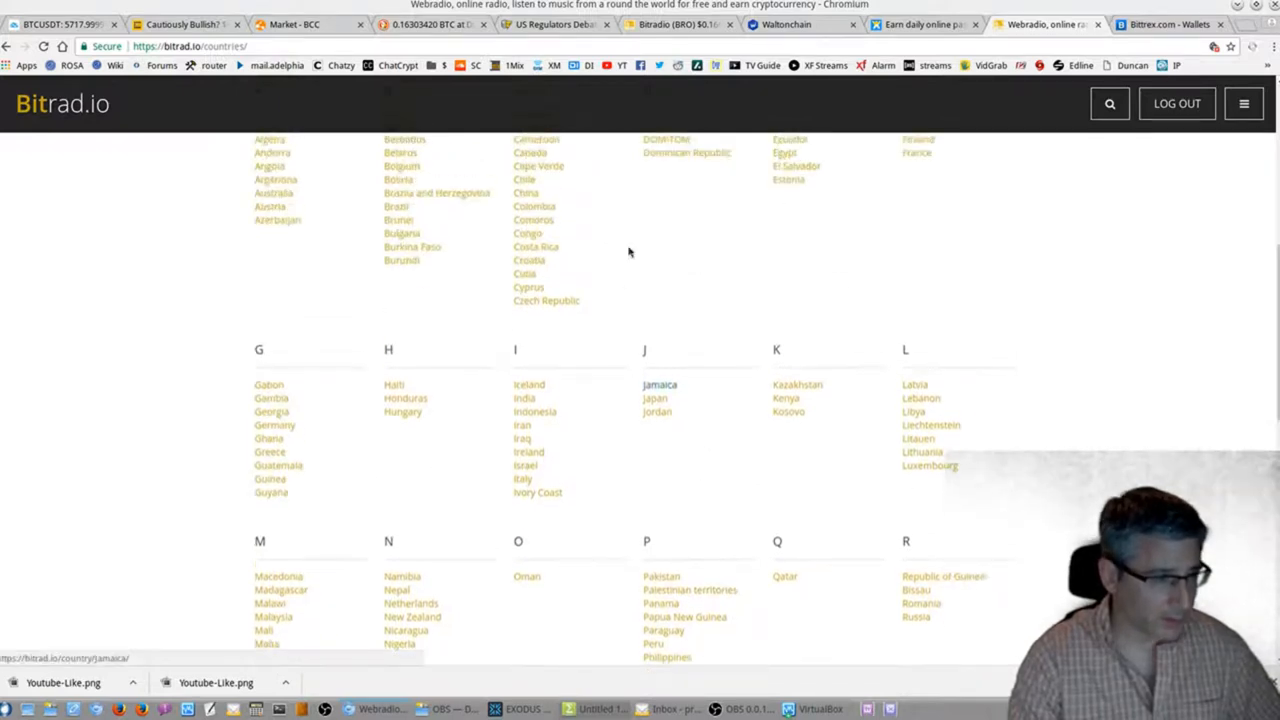
mouse_move(668, 656)
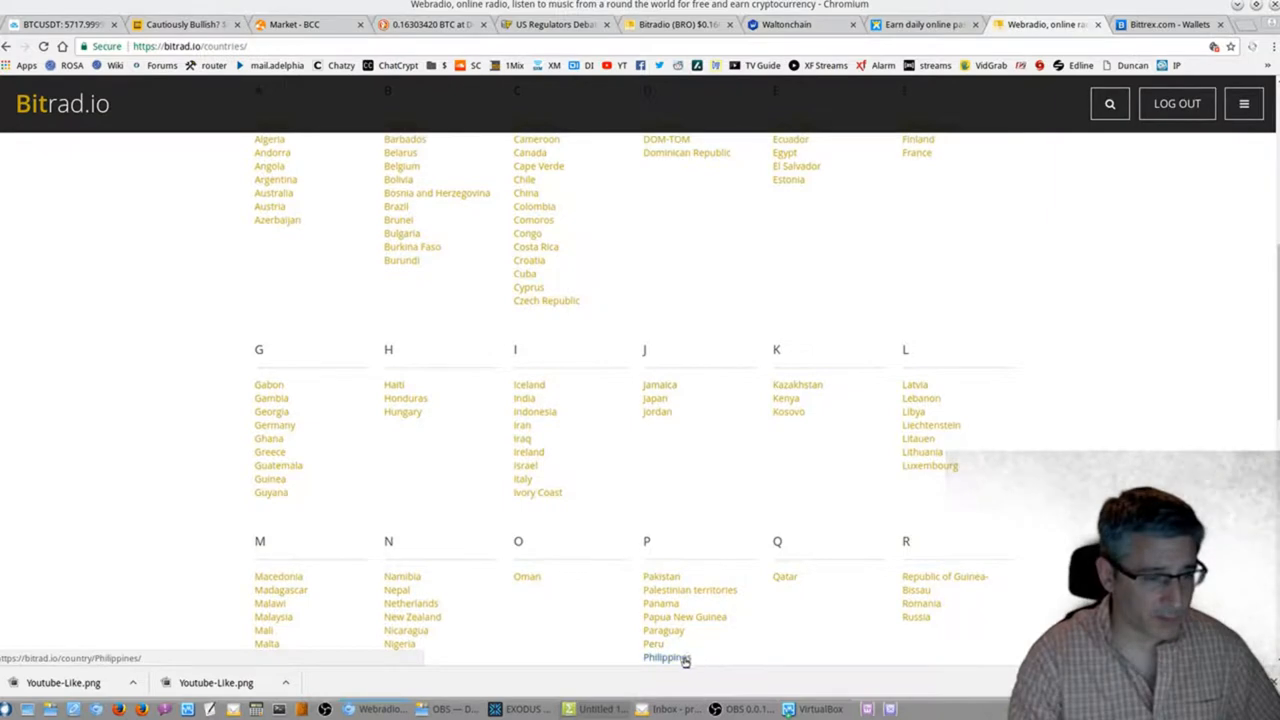
From the Philippines list, stream OFW PINOY RADIO briefly and go back.
left_click(668, 656)
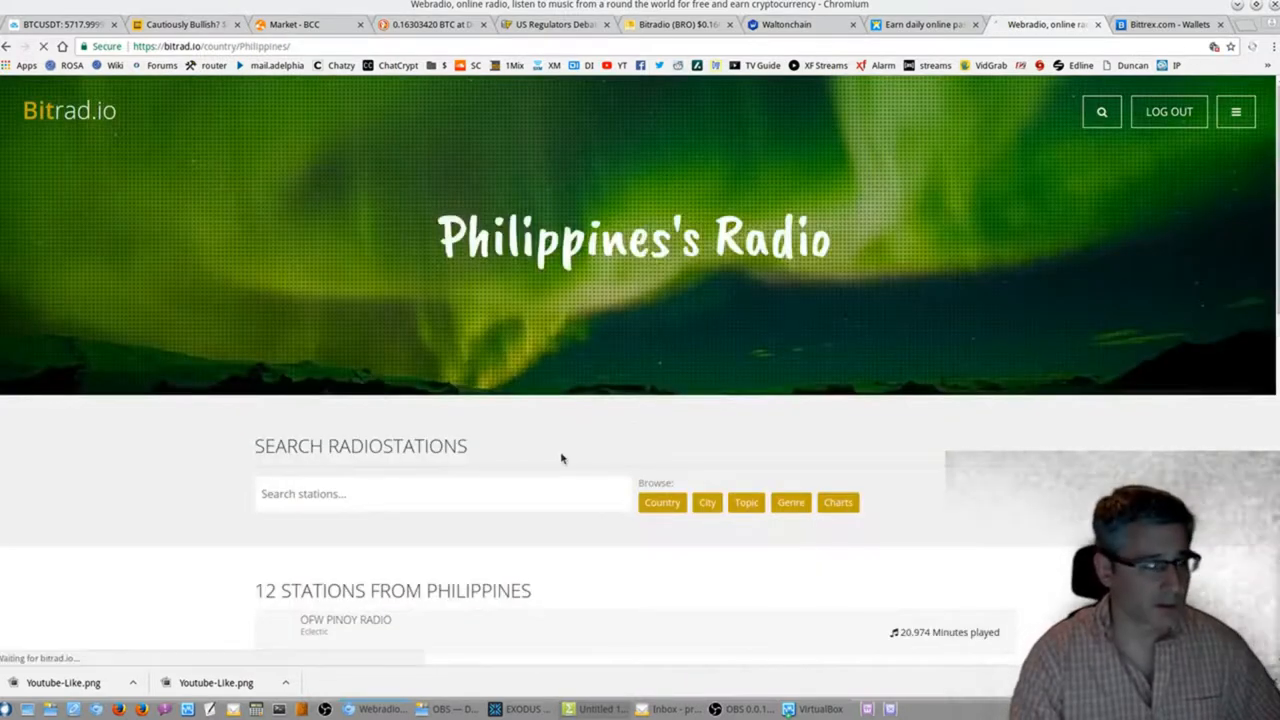
scroll("down", 3)
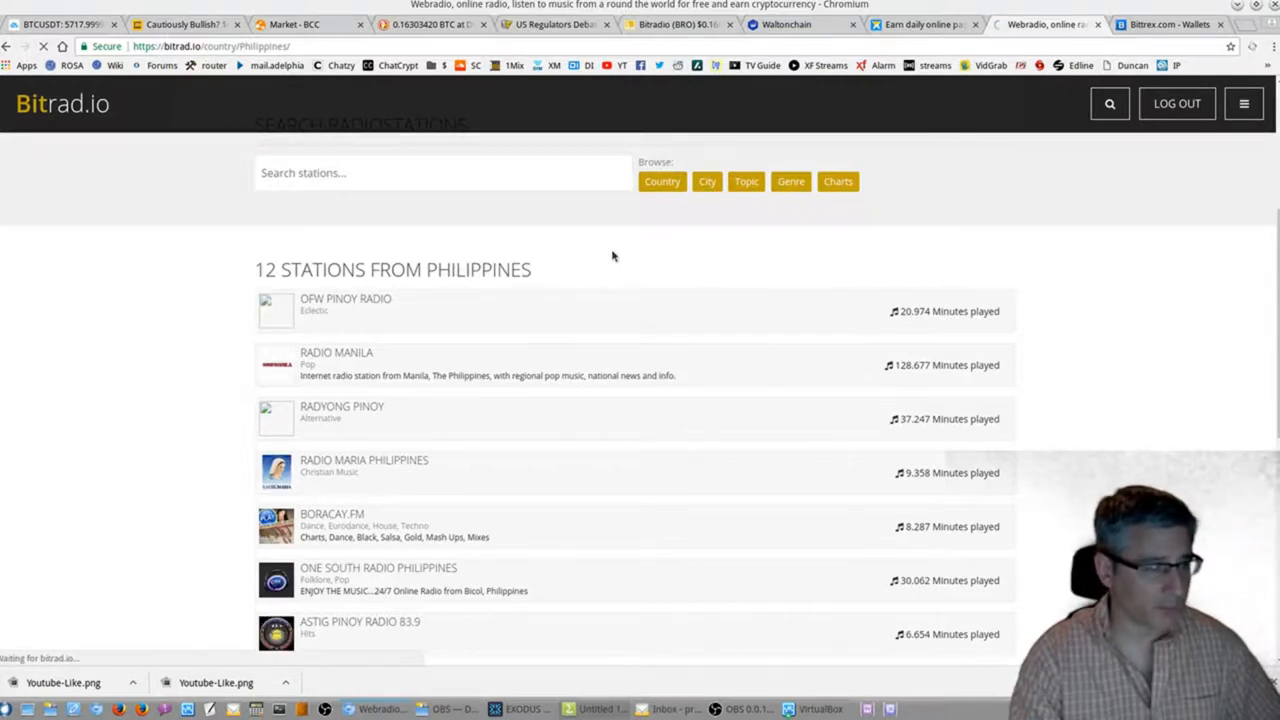
left_click(344, 298)
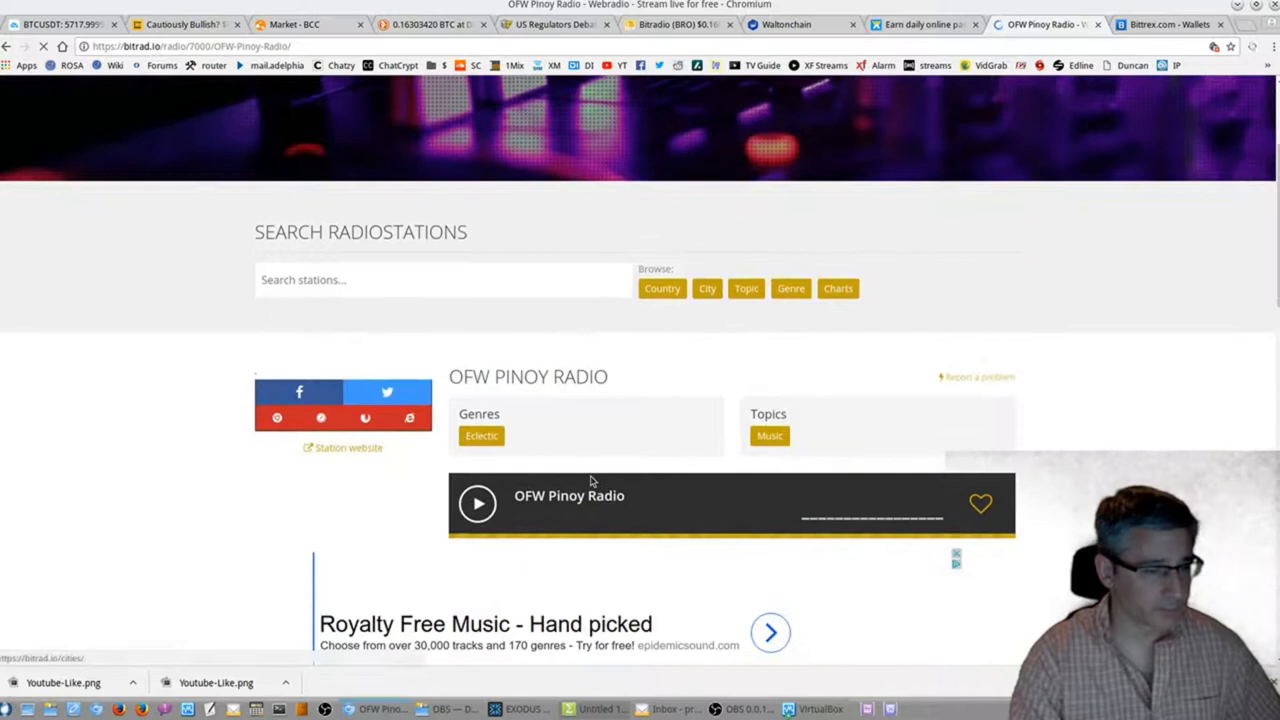
left_click(476, 504)
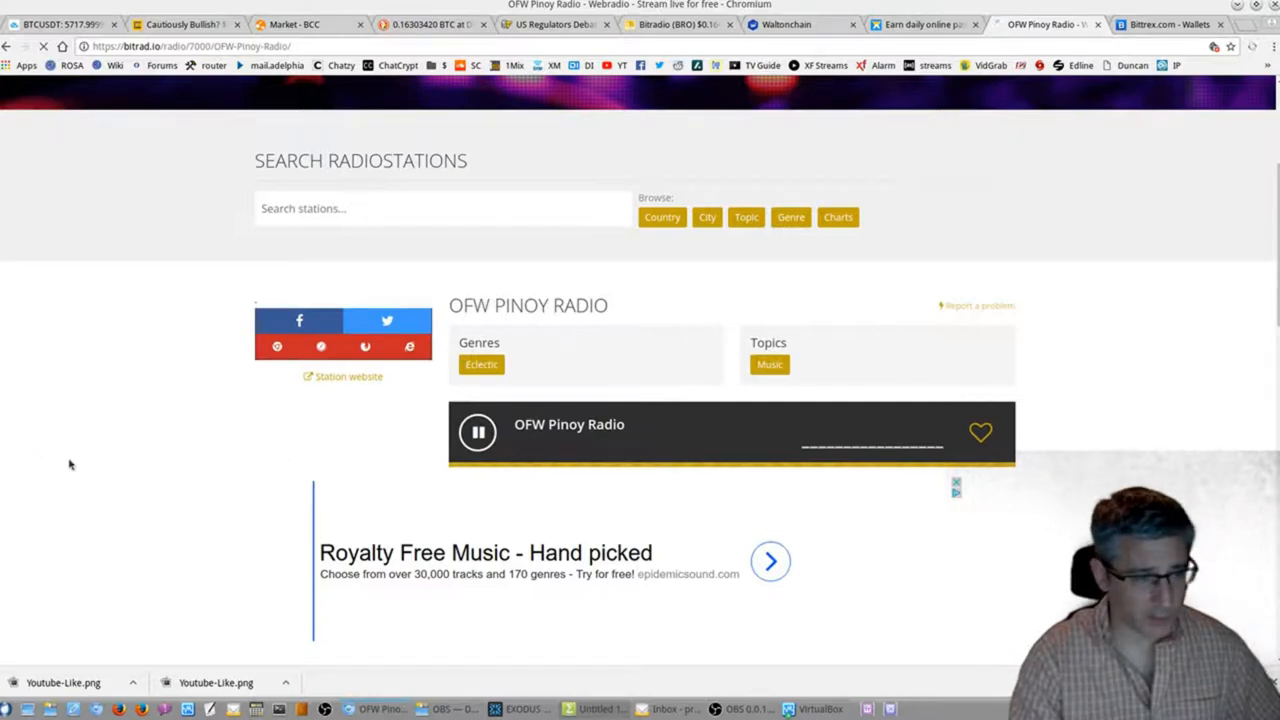
left_click(476, 432)
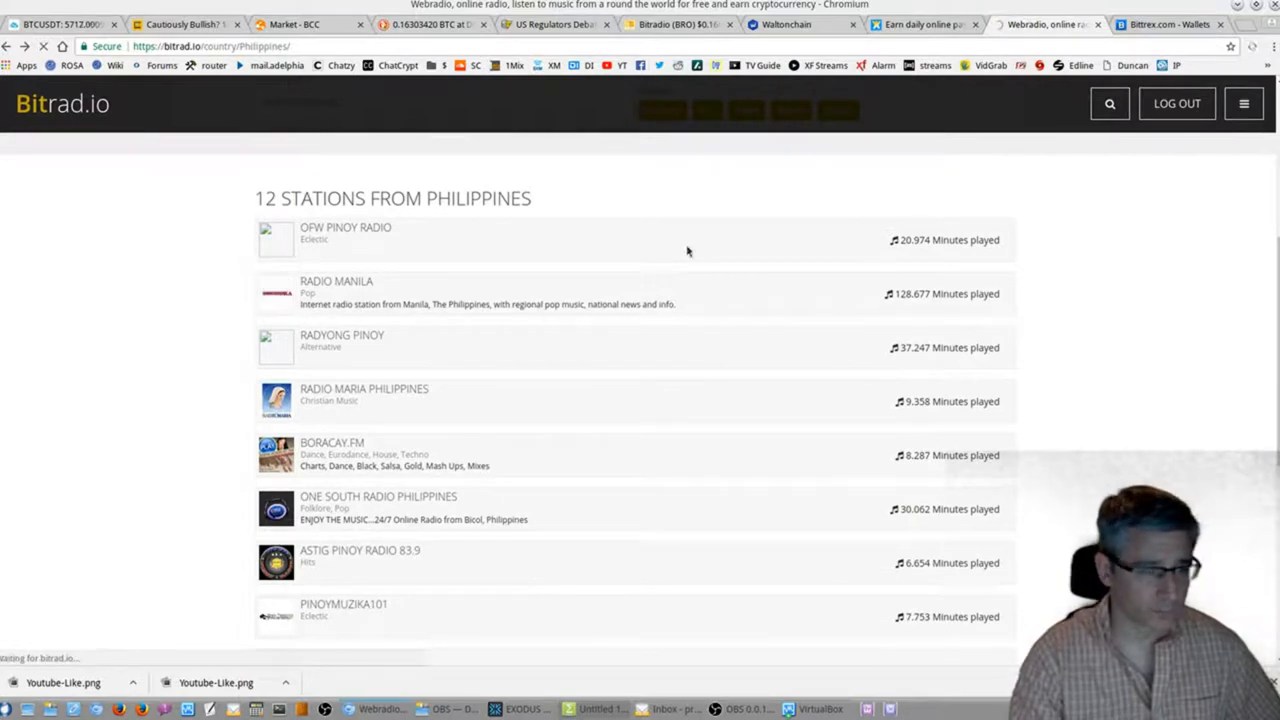
left_click(336, 280)
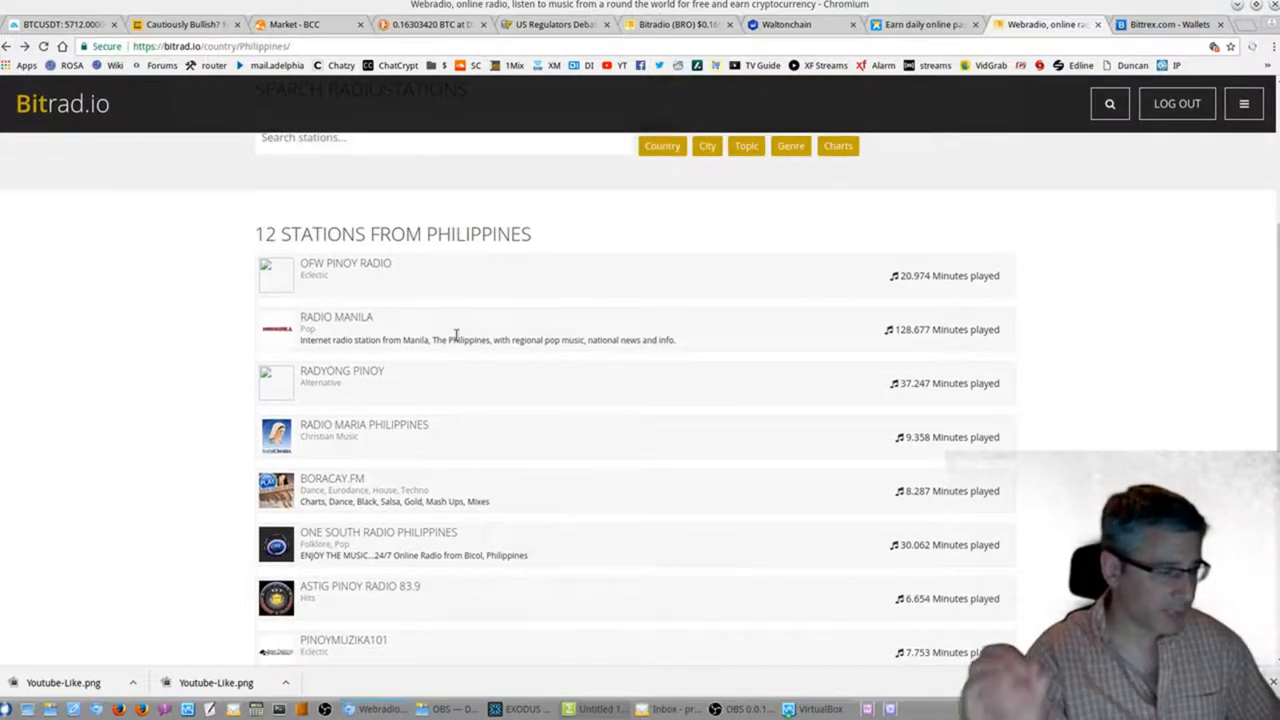
Stream BORACAY.FM briefly and return to the twelve Philippine stations.
scroll("down", 3)
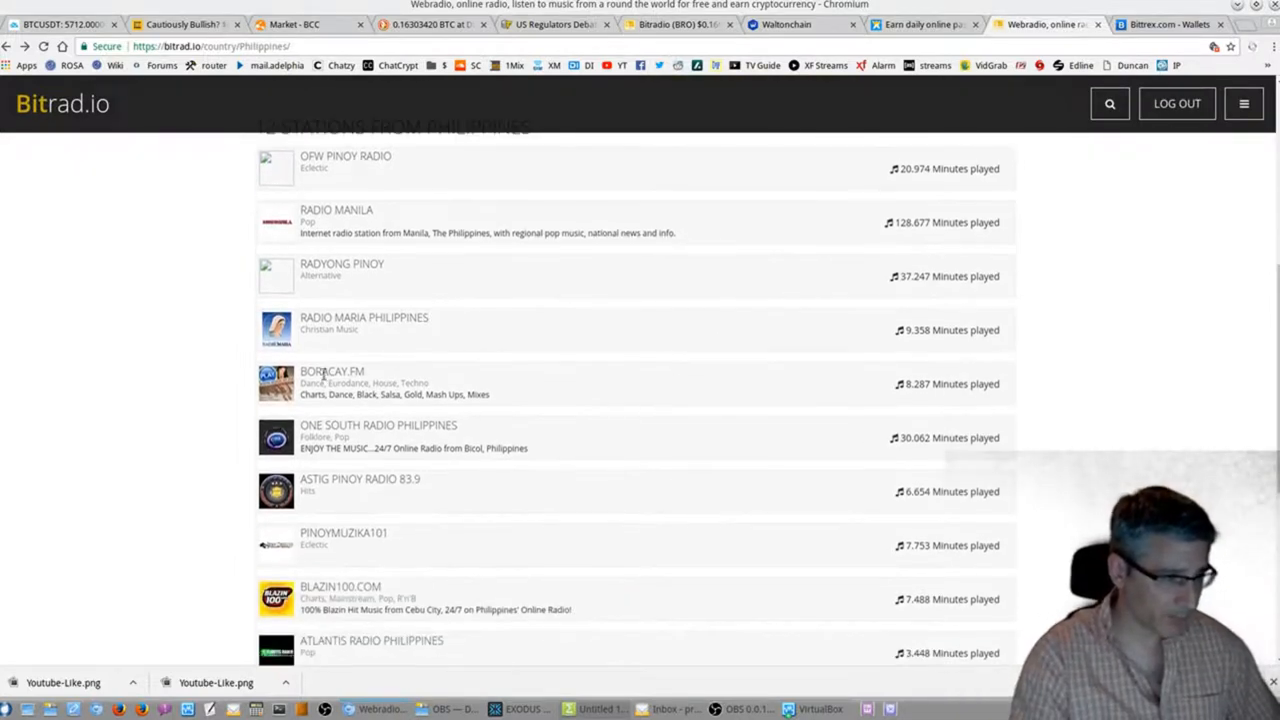
scroll("down", 3)
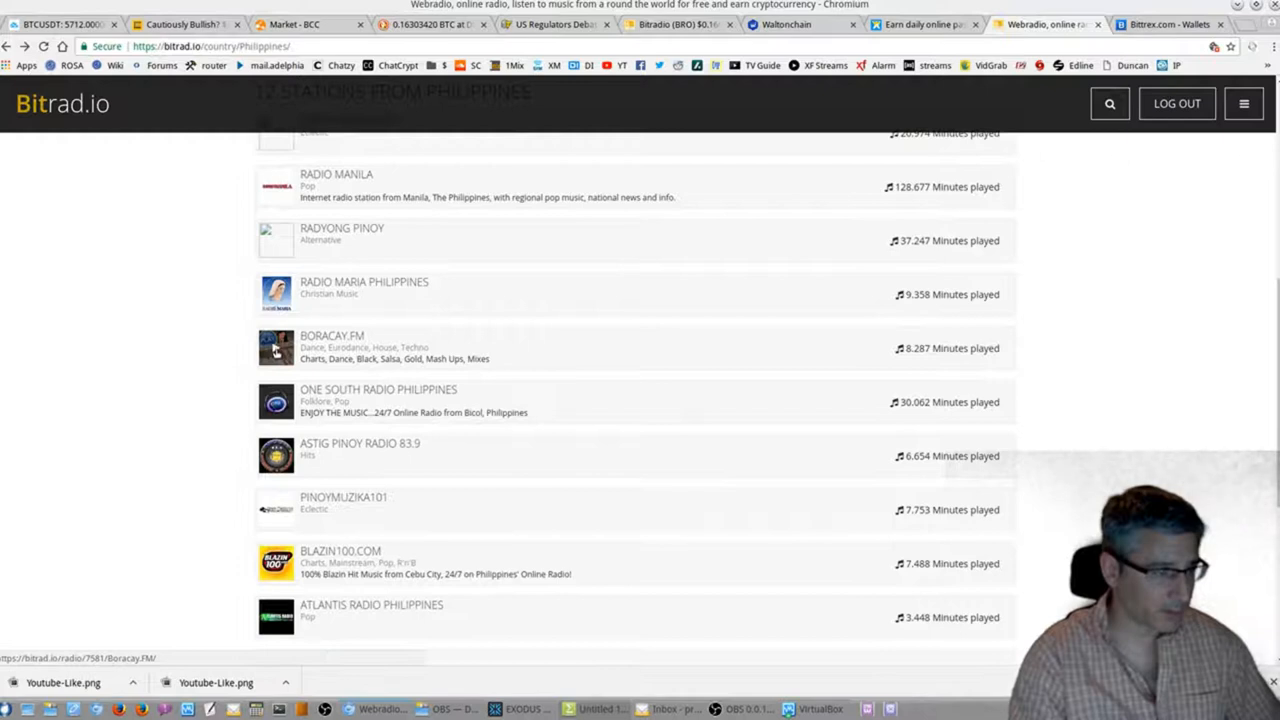
left_click(276, 348)
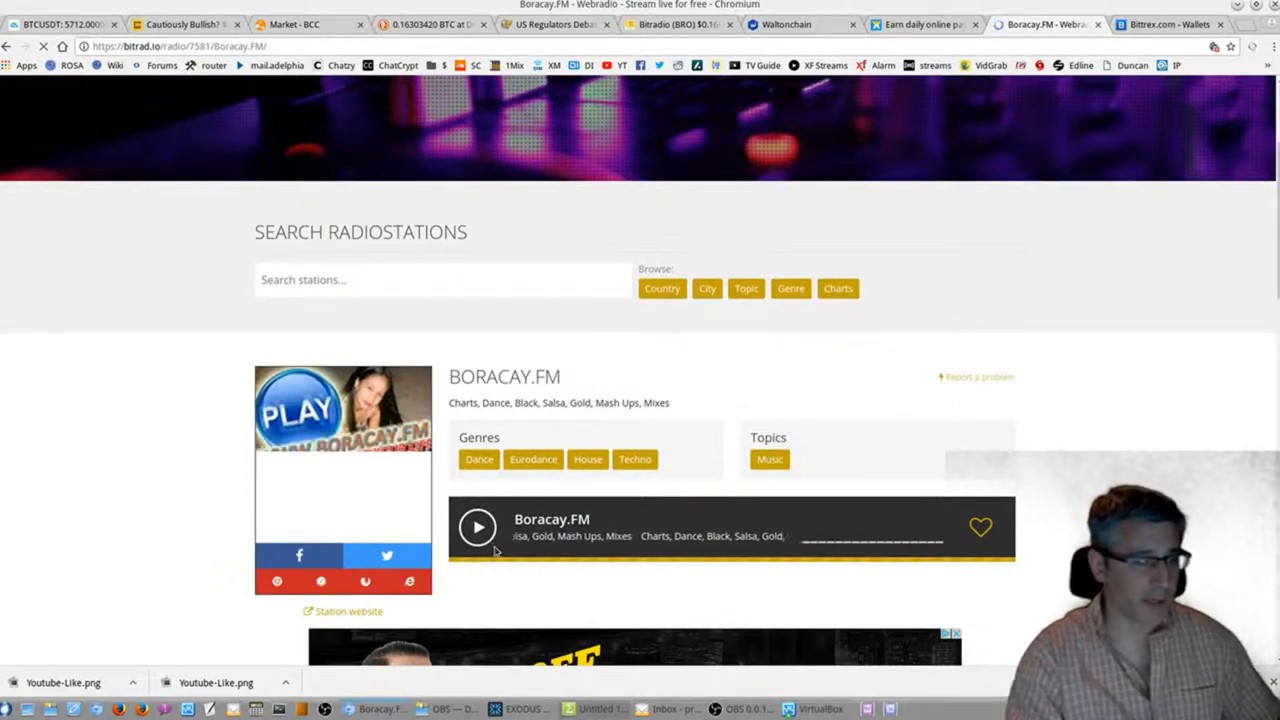
left_click(476, 528)
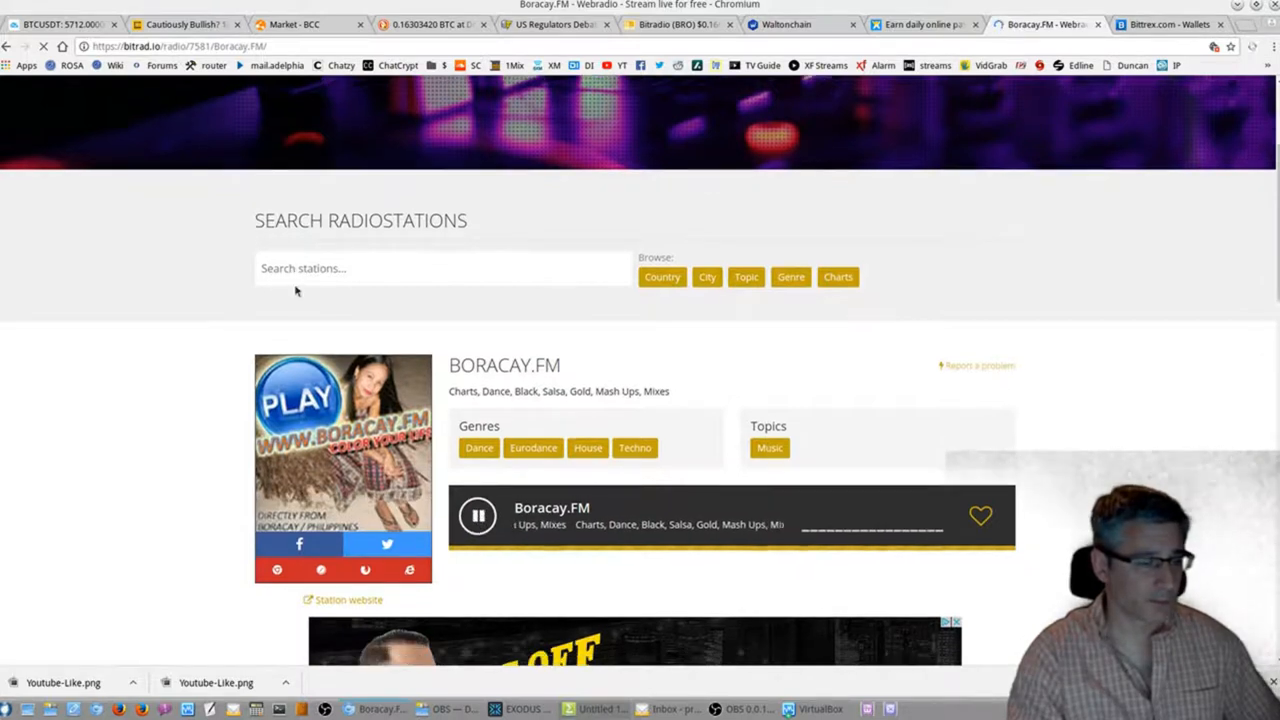
scroll("down", 3)
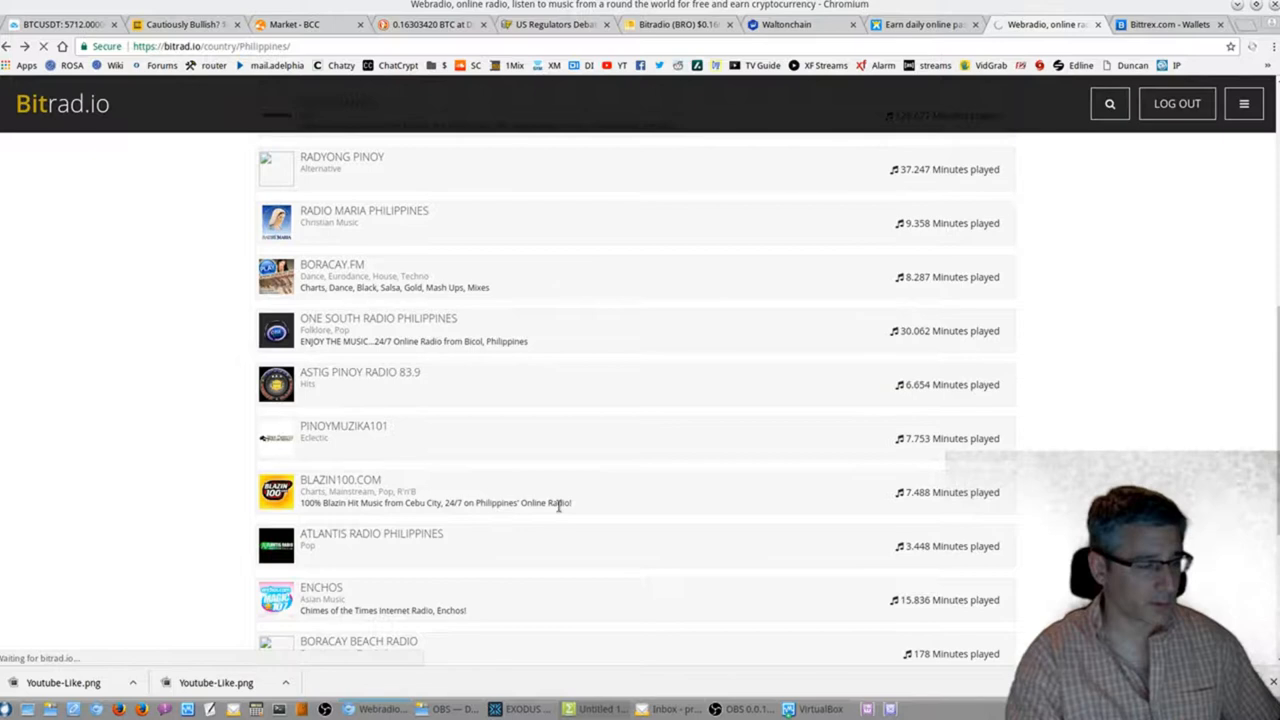
Switch from the Philippines to the Dominican Republic's list of 25 stations.
left_click(340, 486)
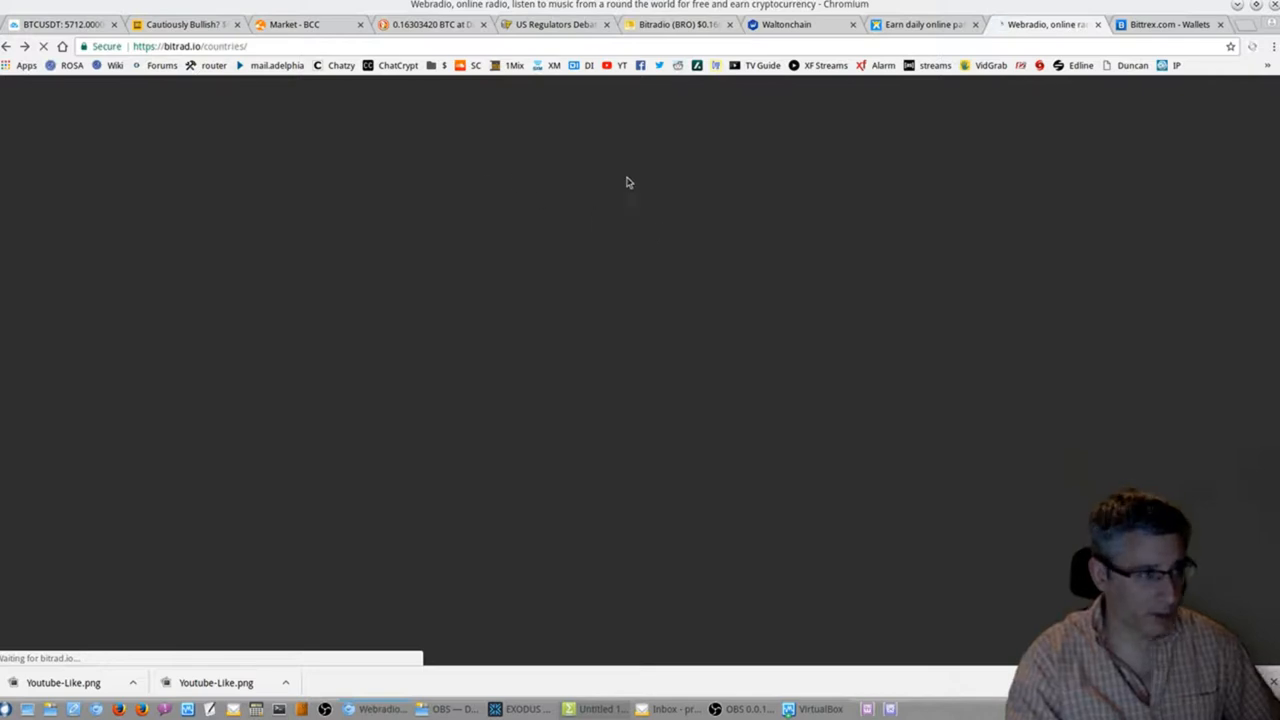
mouse_move(480, 164)
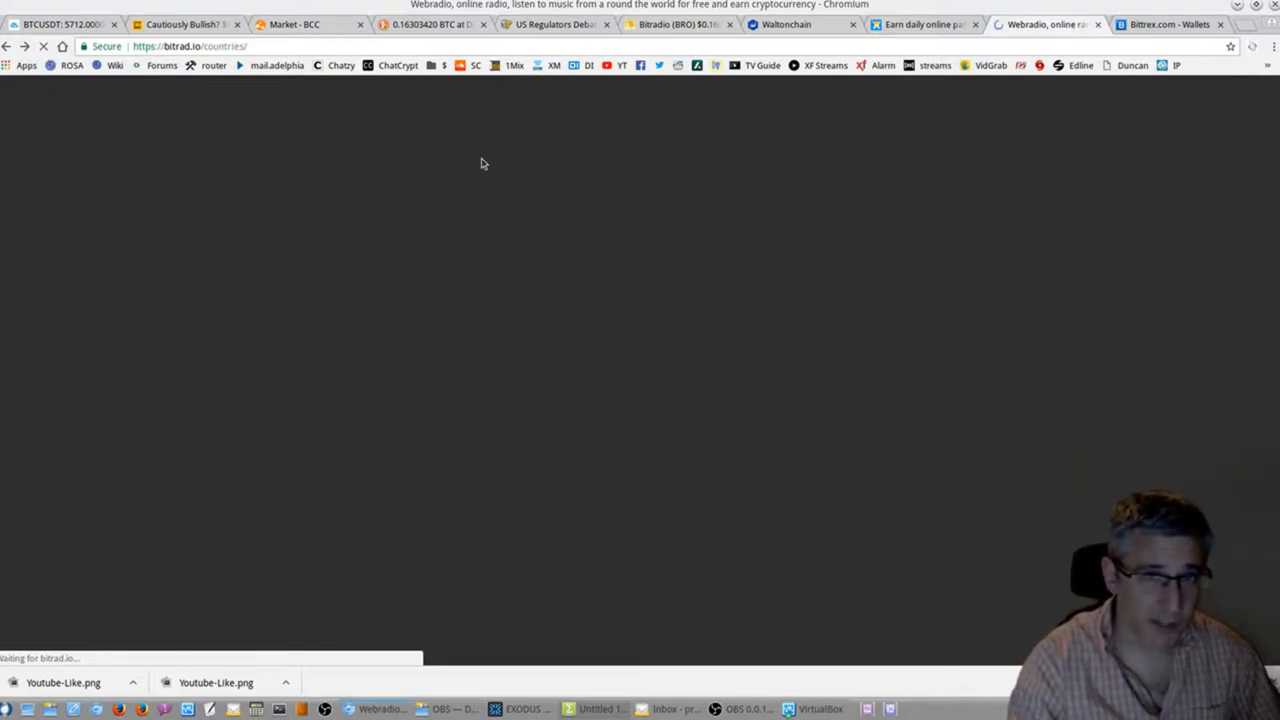
mouse_move(168, 124)
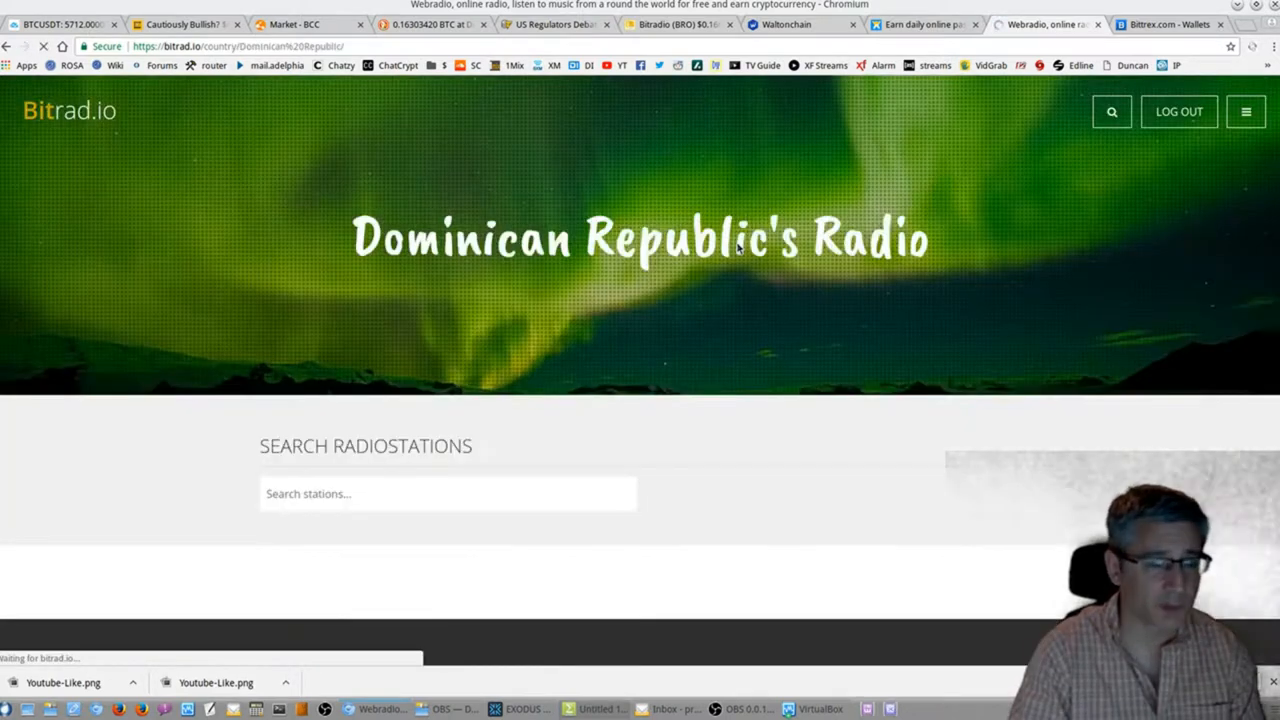
scroll("down", 3)
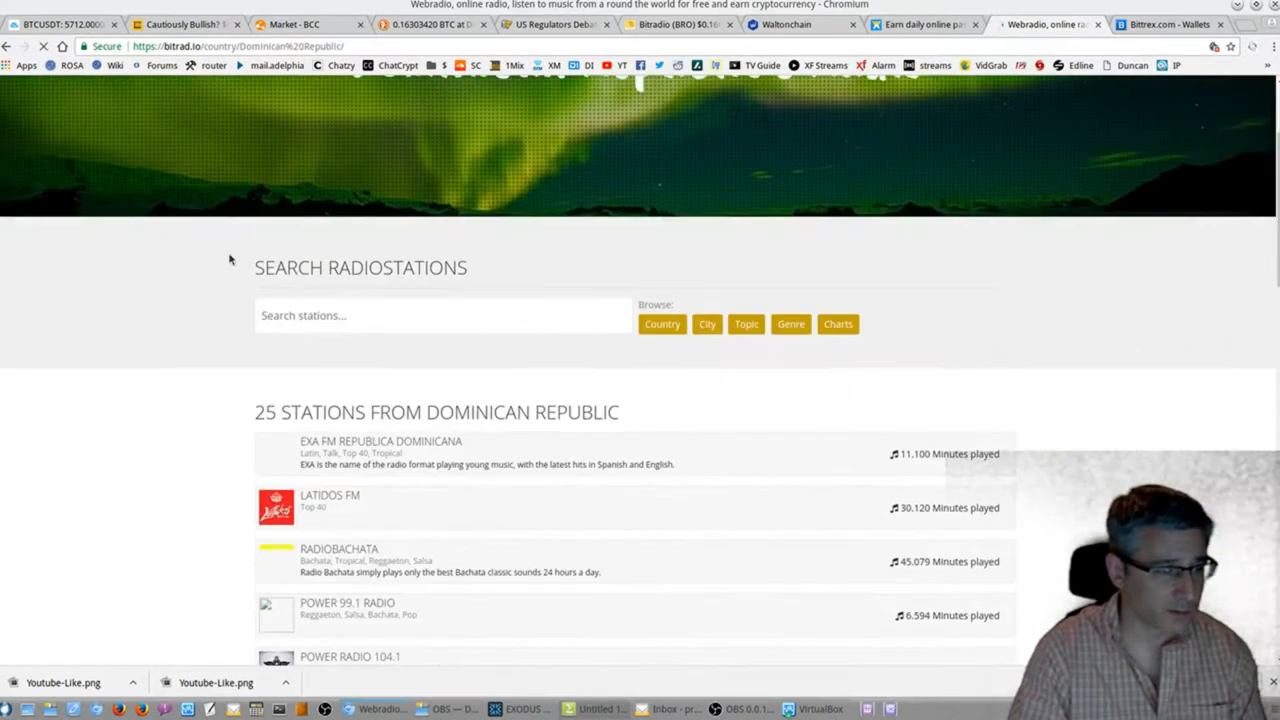
scroll("down", 3)
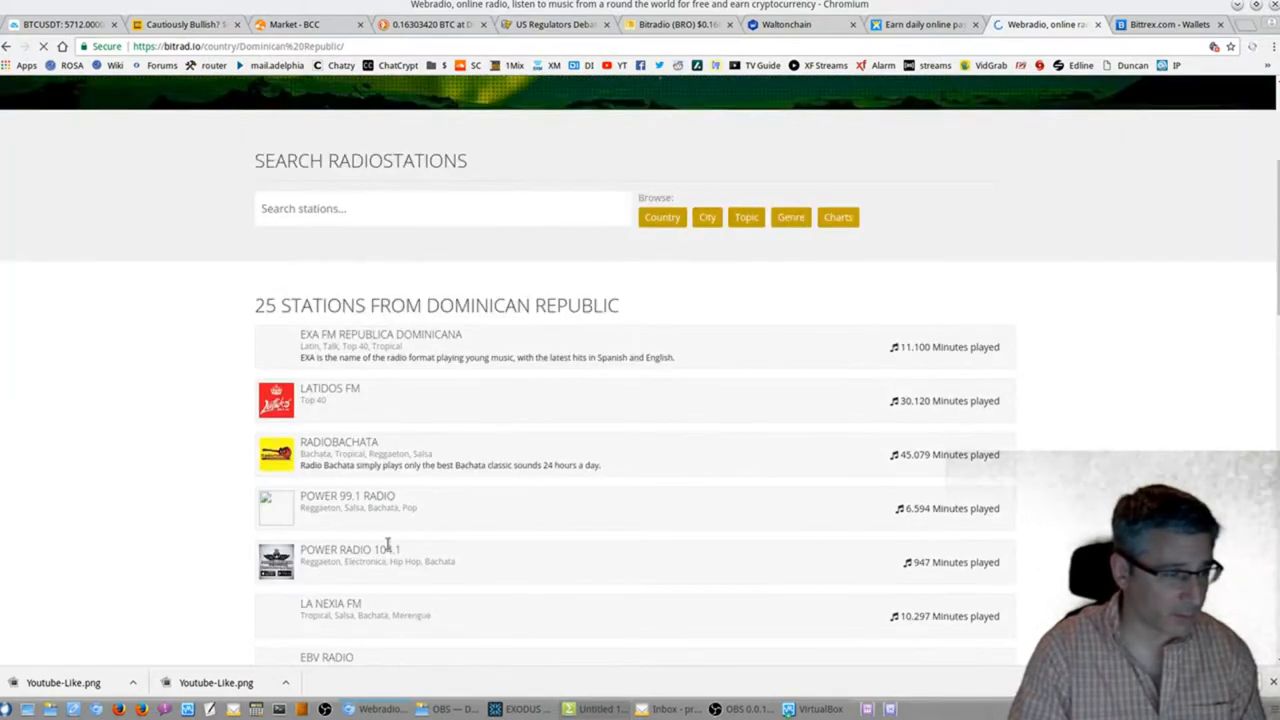
scroll("down", 3)
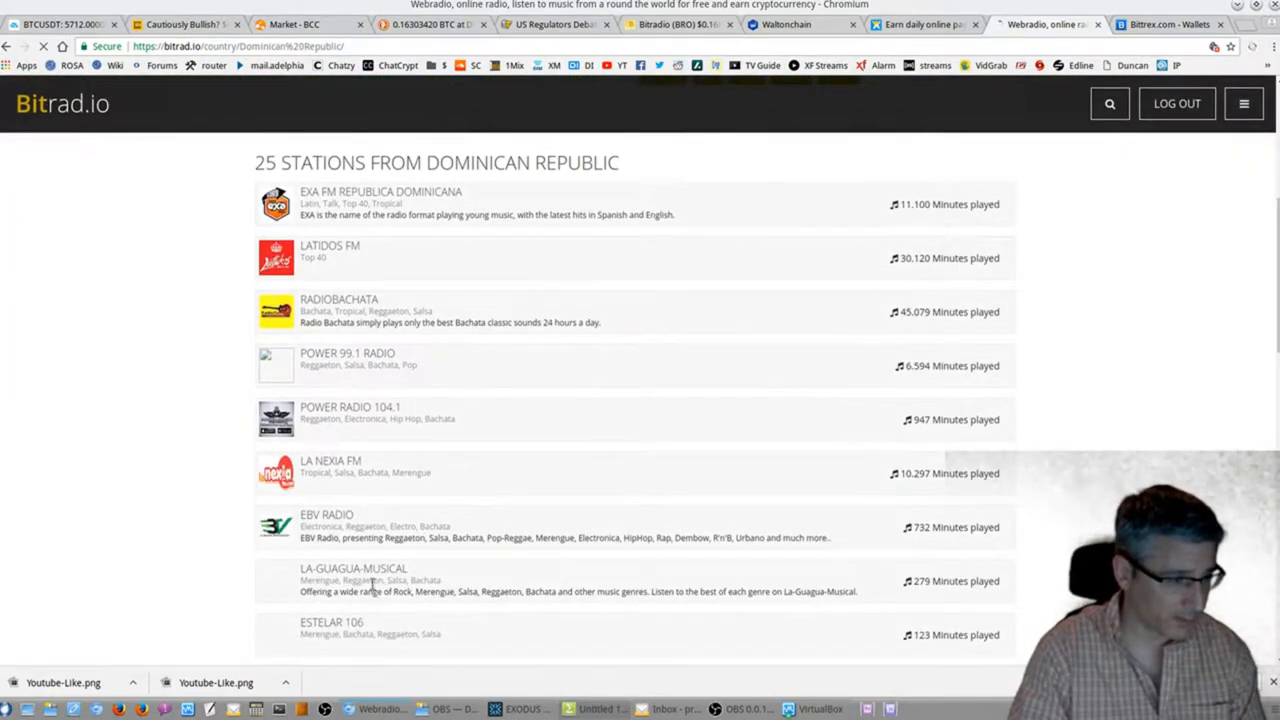
scroll("down", 3)
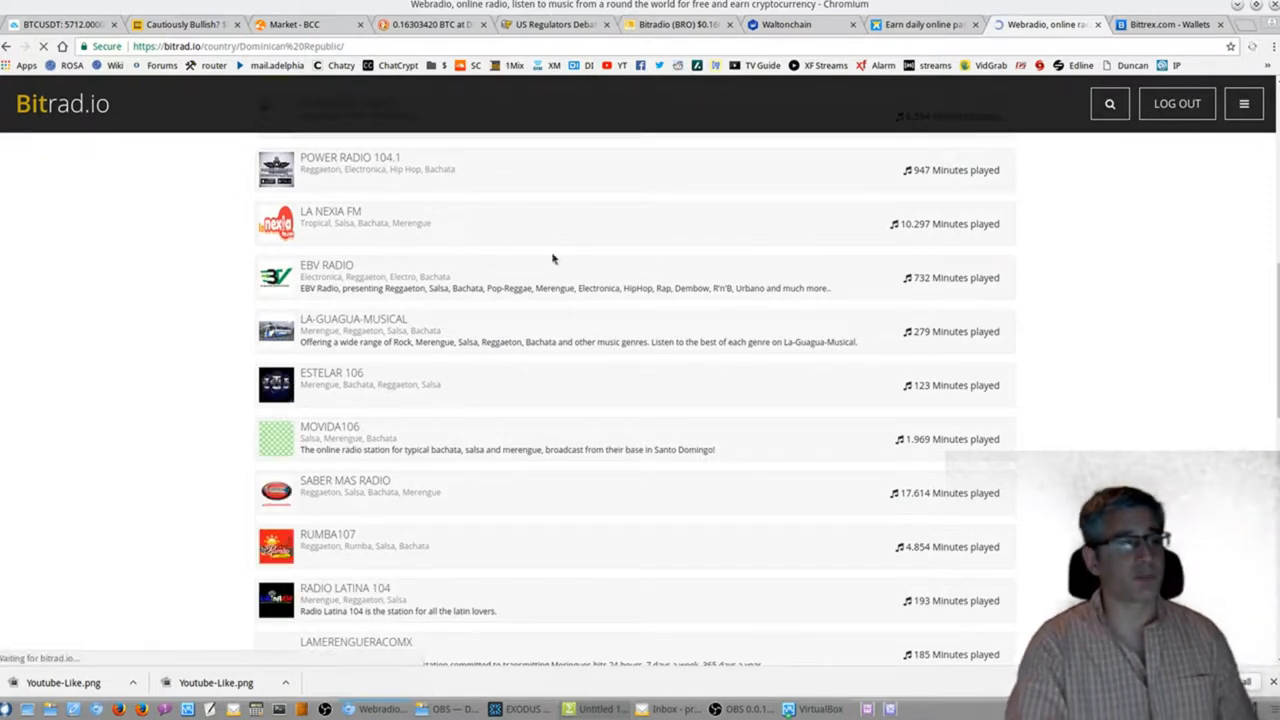
Stream RUMBA107 briefly and return to the Dominican Republic station list.
left_click(328, 540)
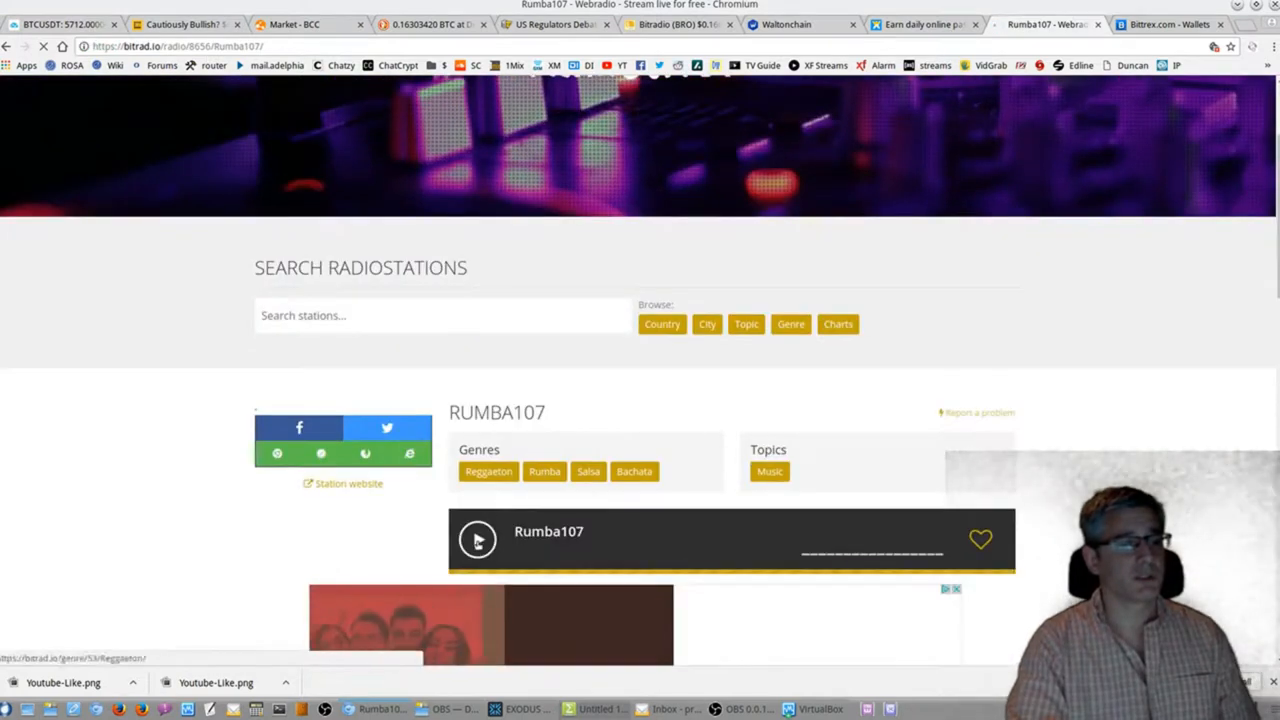
left_click(476, 540)
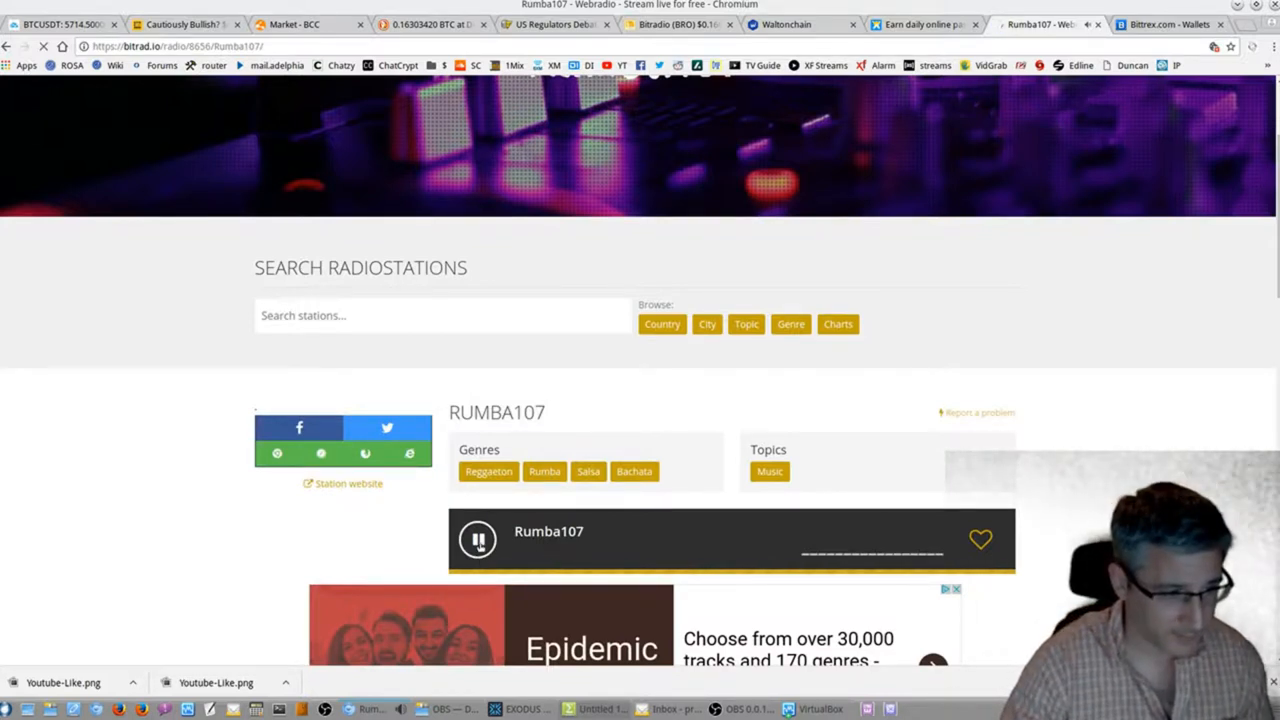
left_click(478, 540)
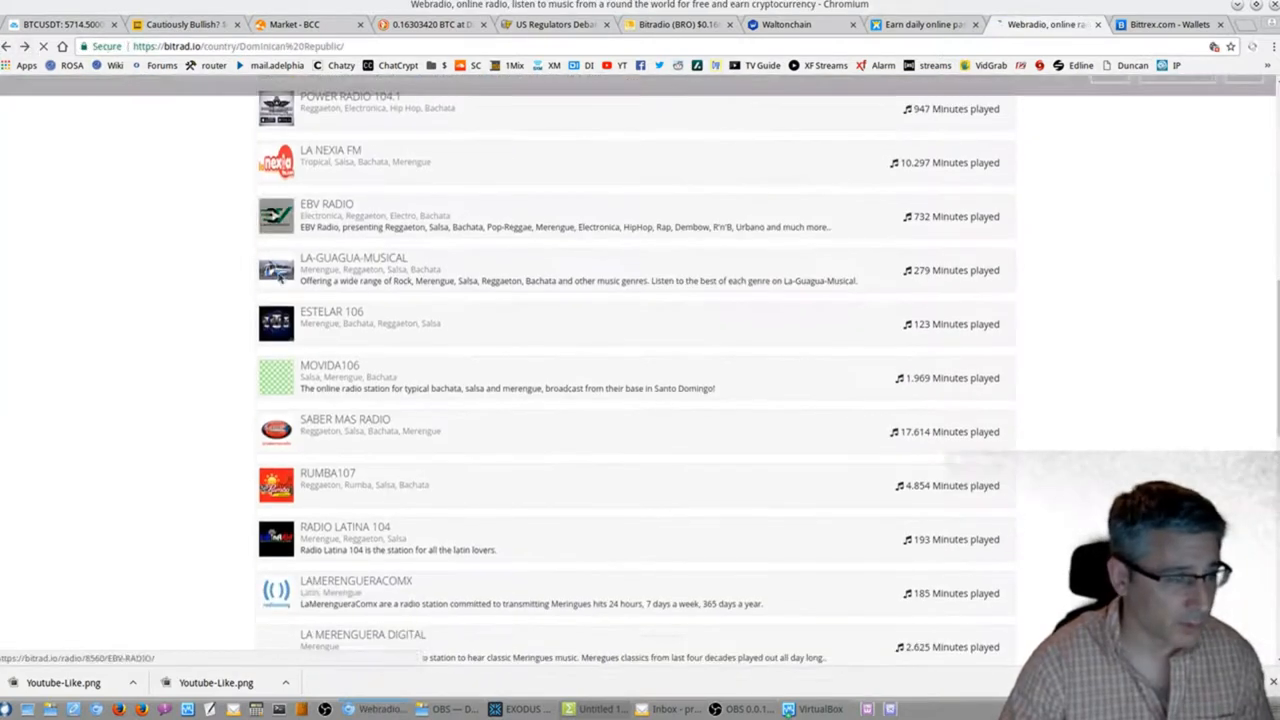
scroll("down", 3)
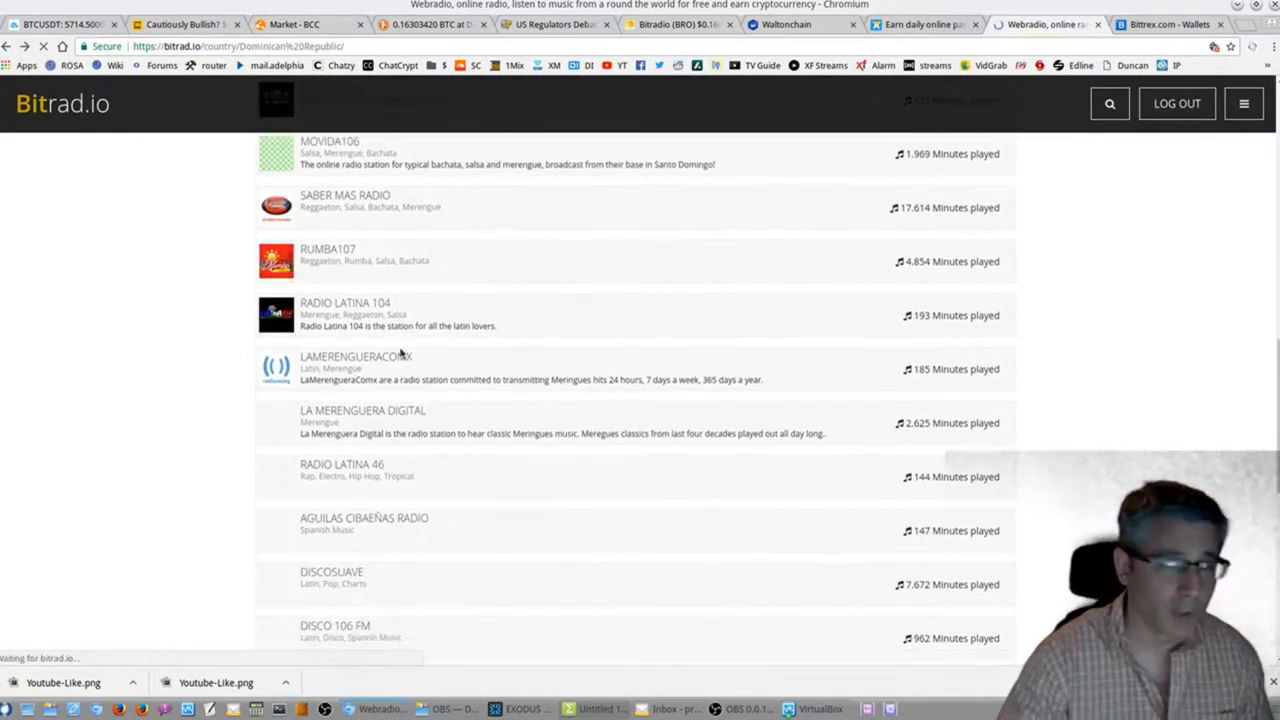